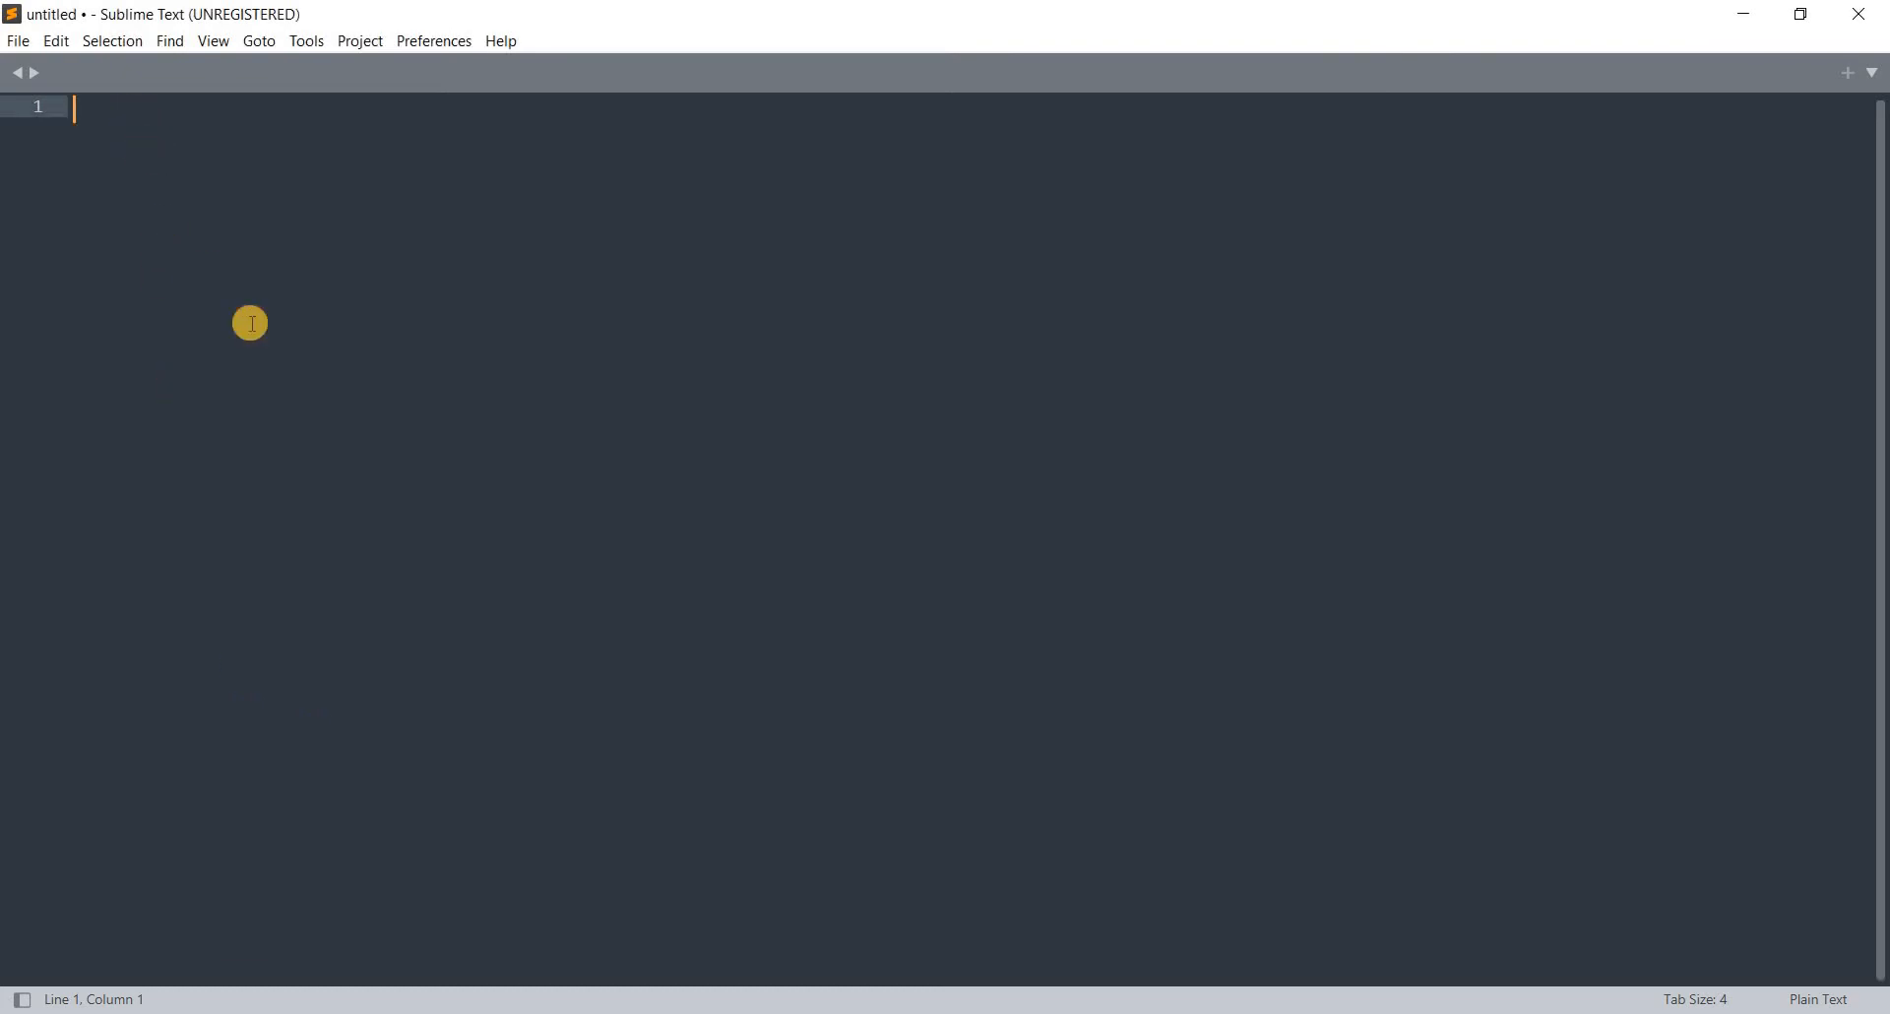
# - Enter the line print('learning python') in the empty editor
pyautogui.write('pr')
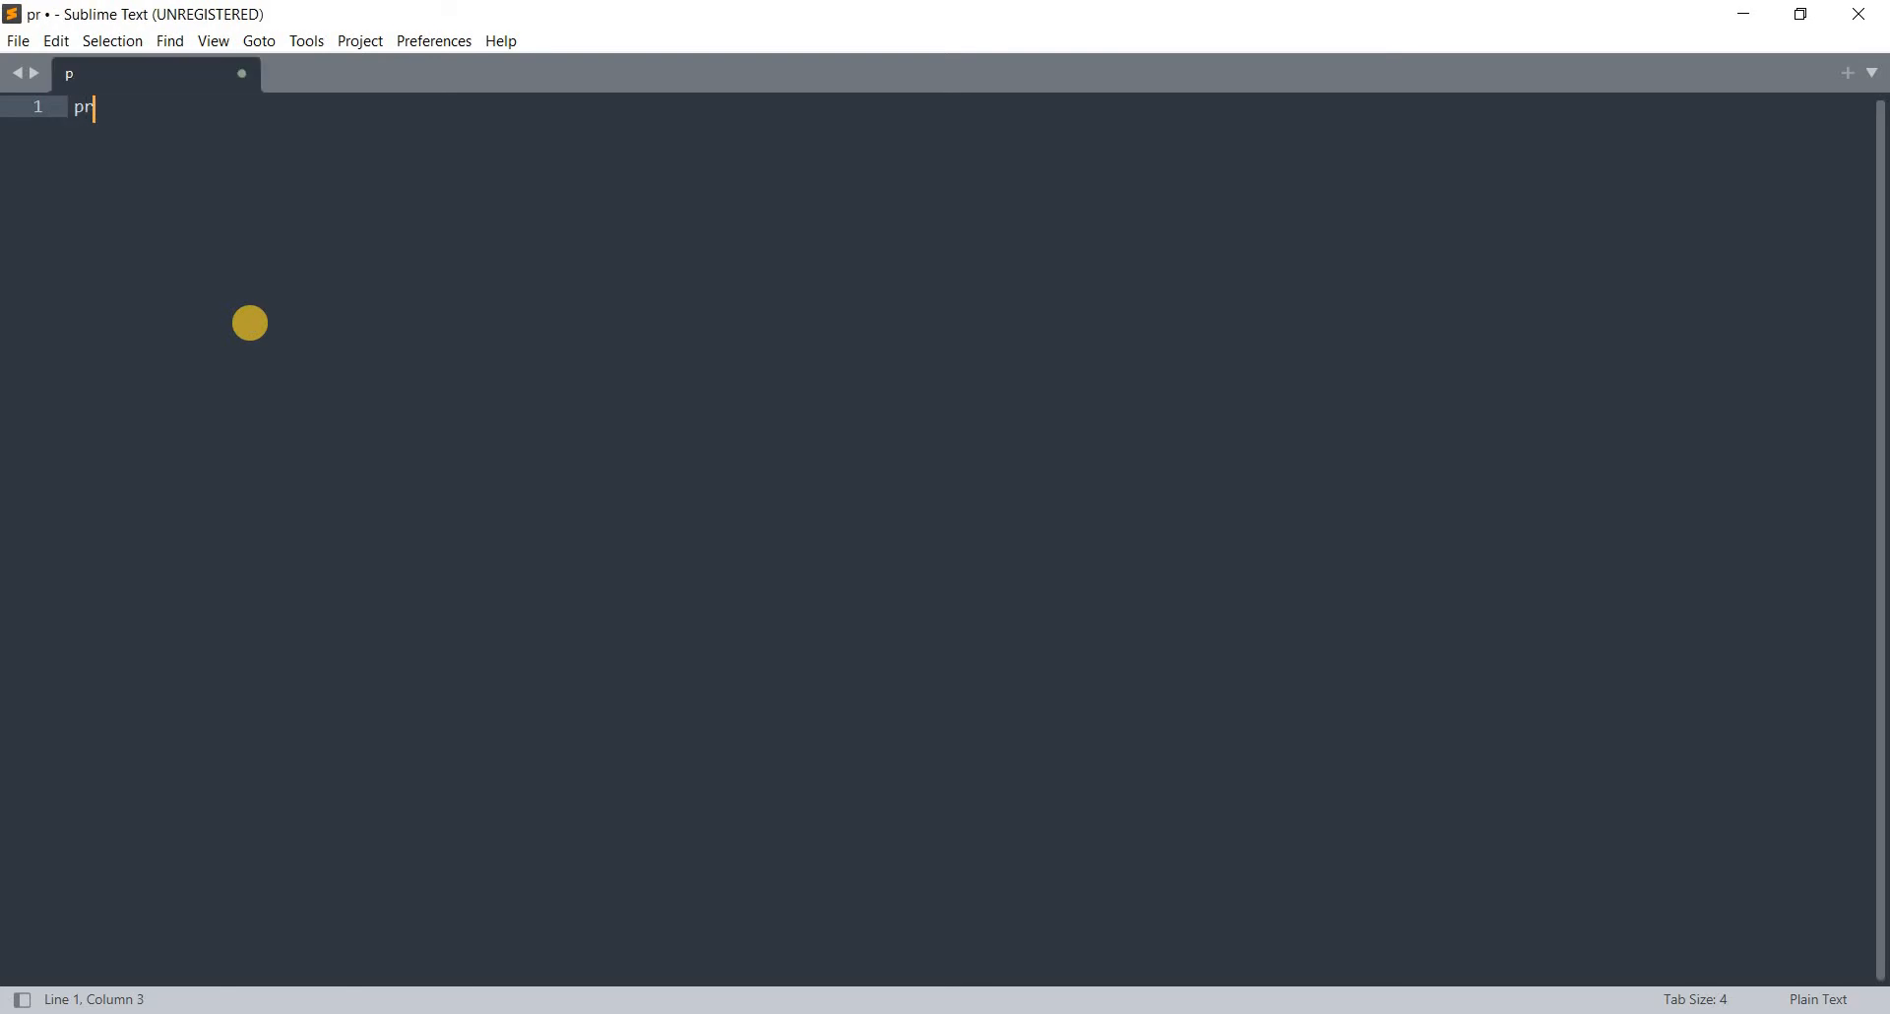
pyautogui.write('i')
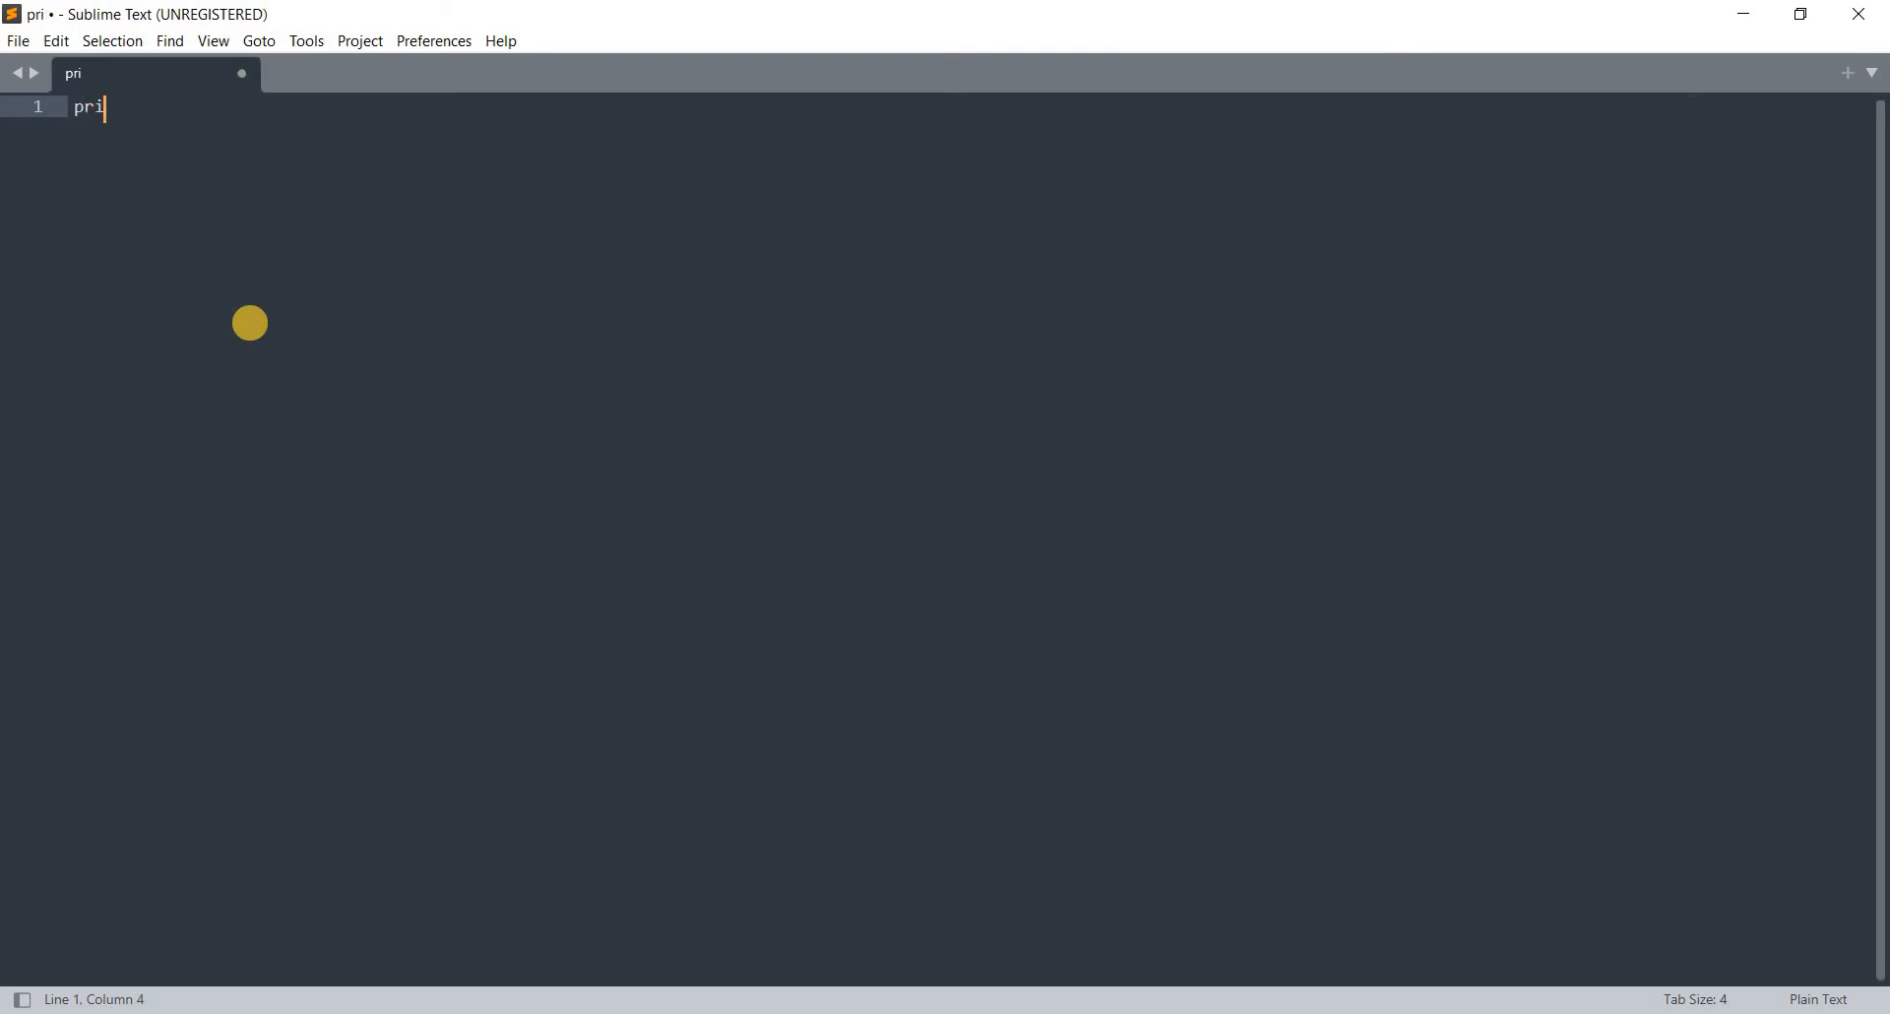
pyautogui.write('nt()')
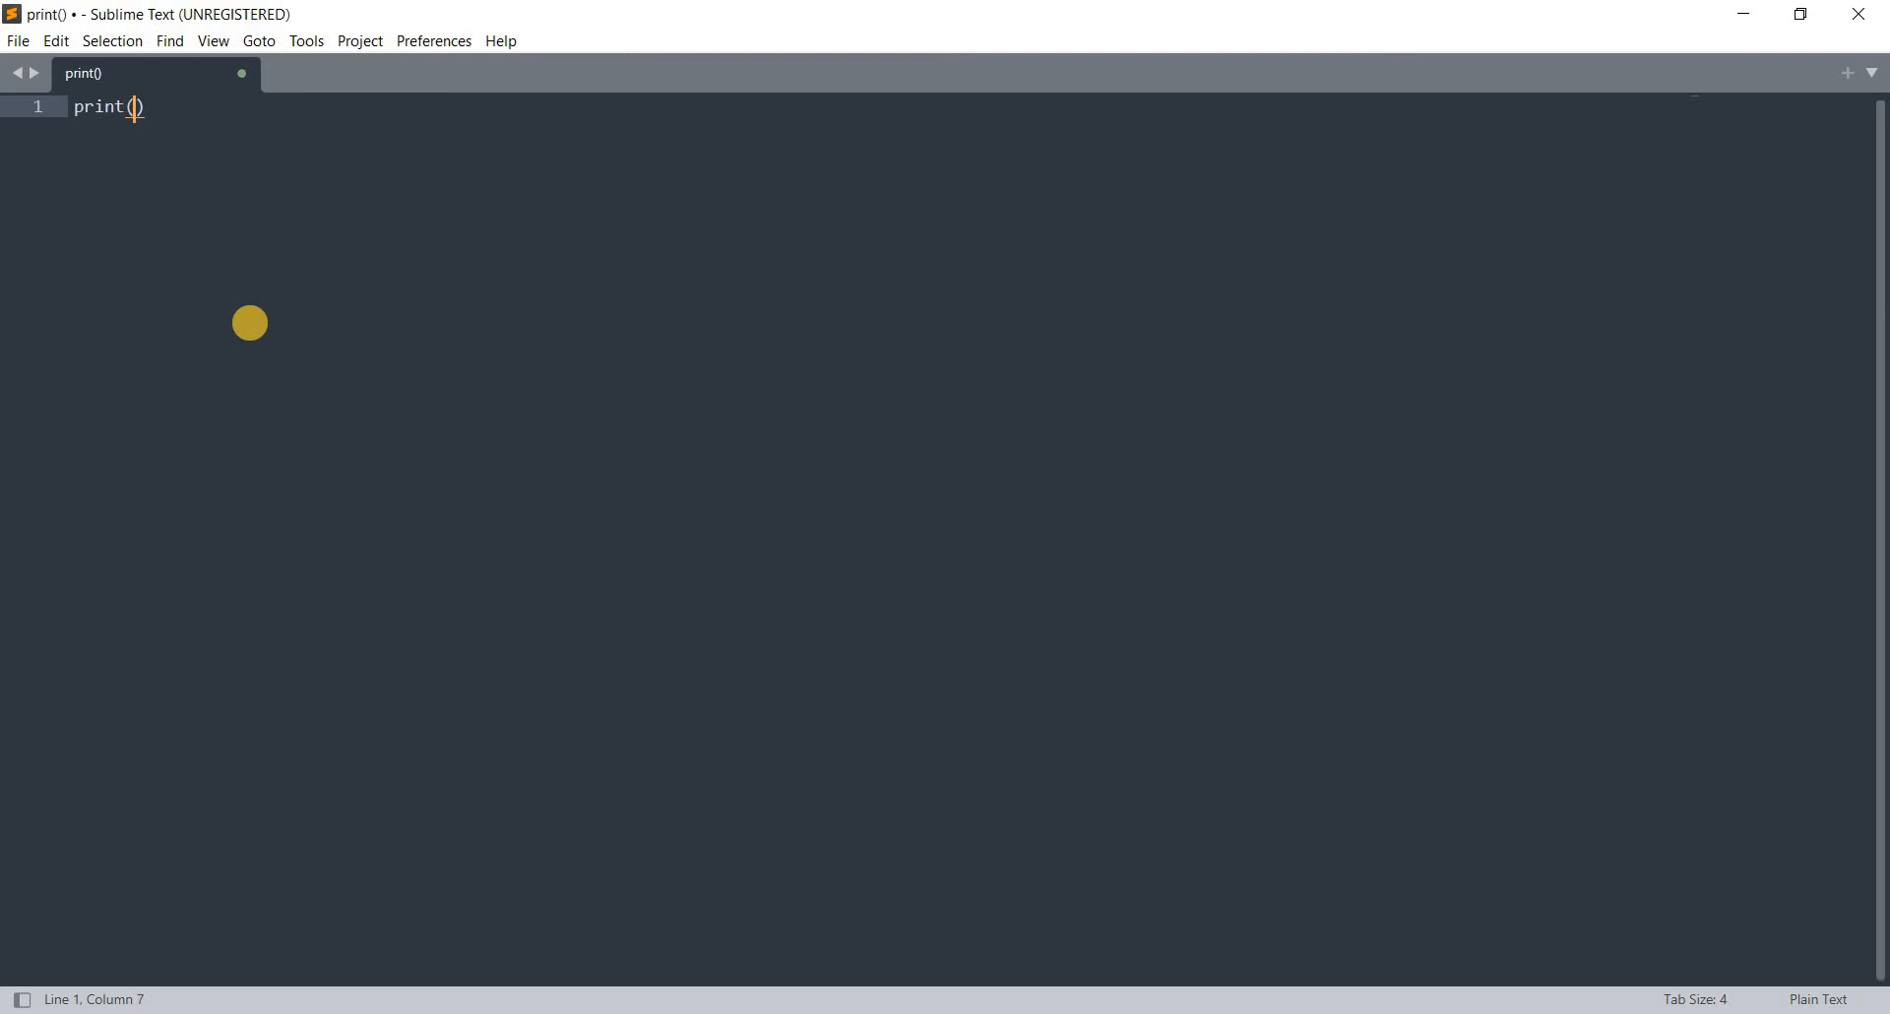
pyautogui.write("'")
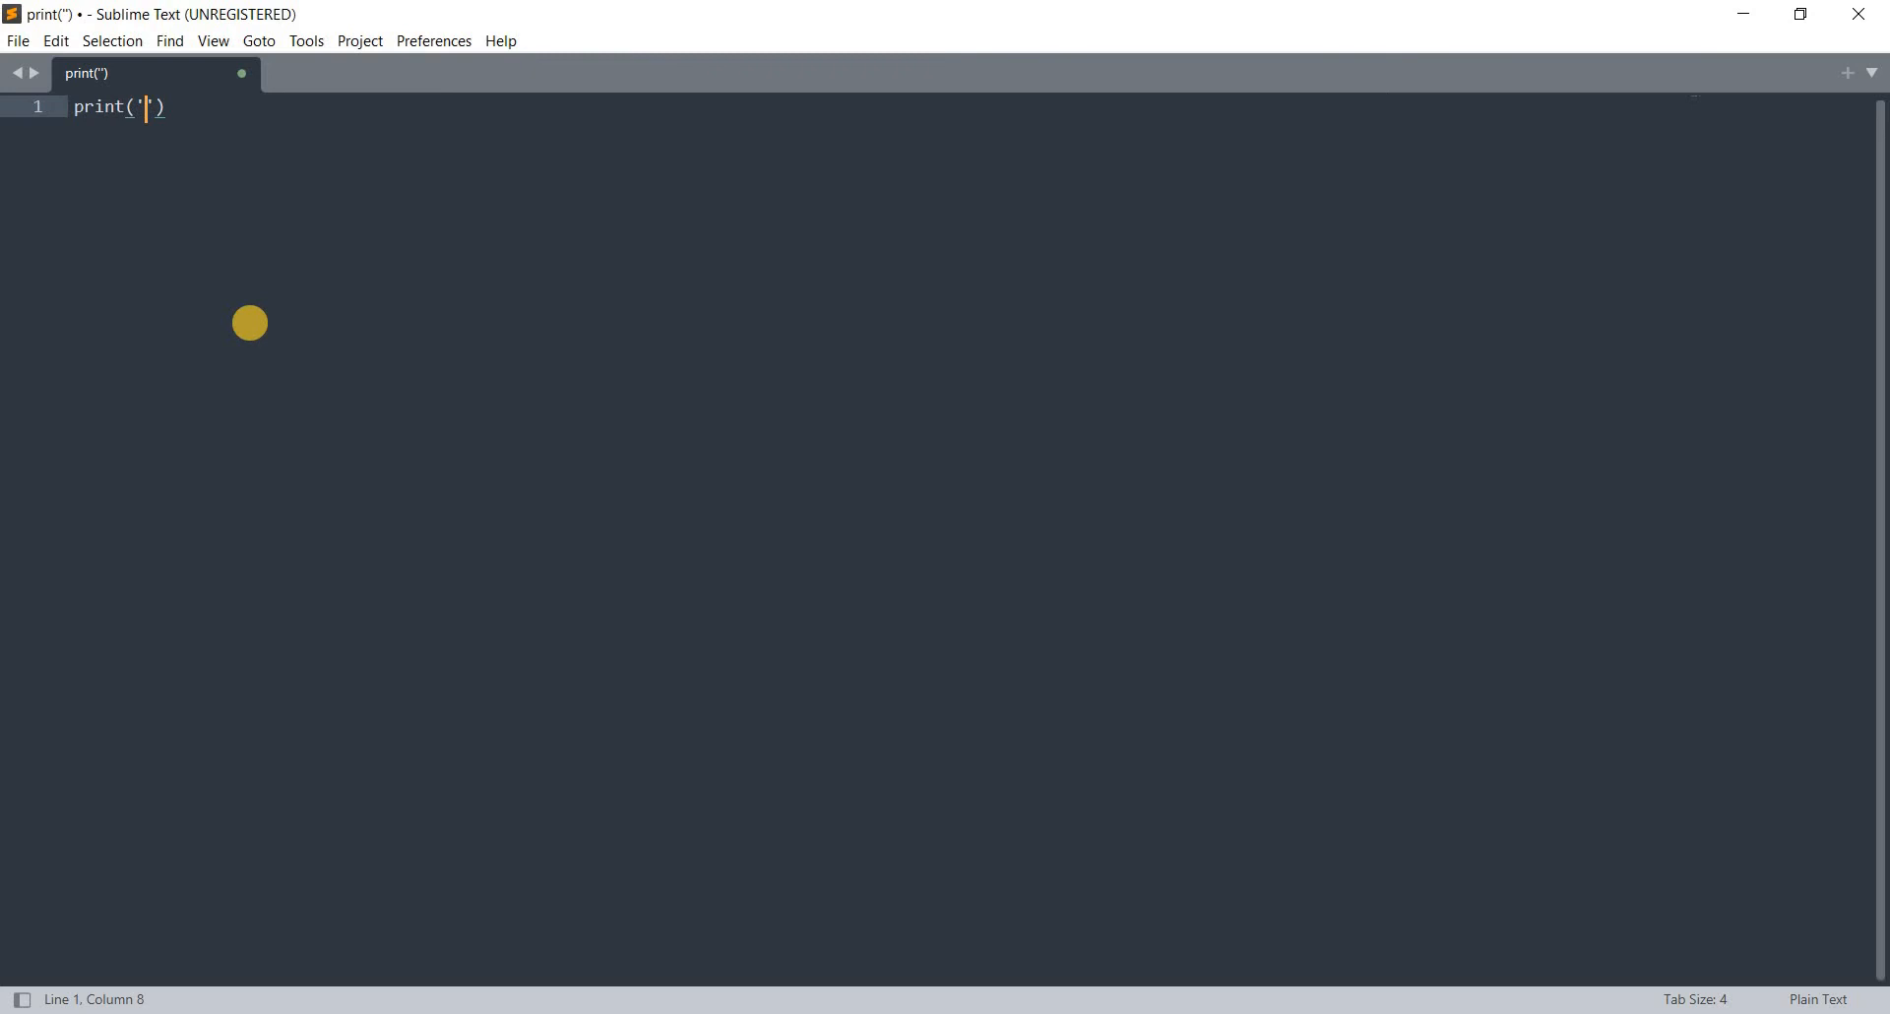
pyautogui.write('learning python')
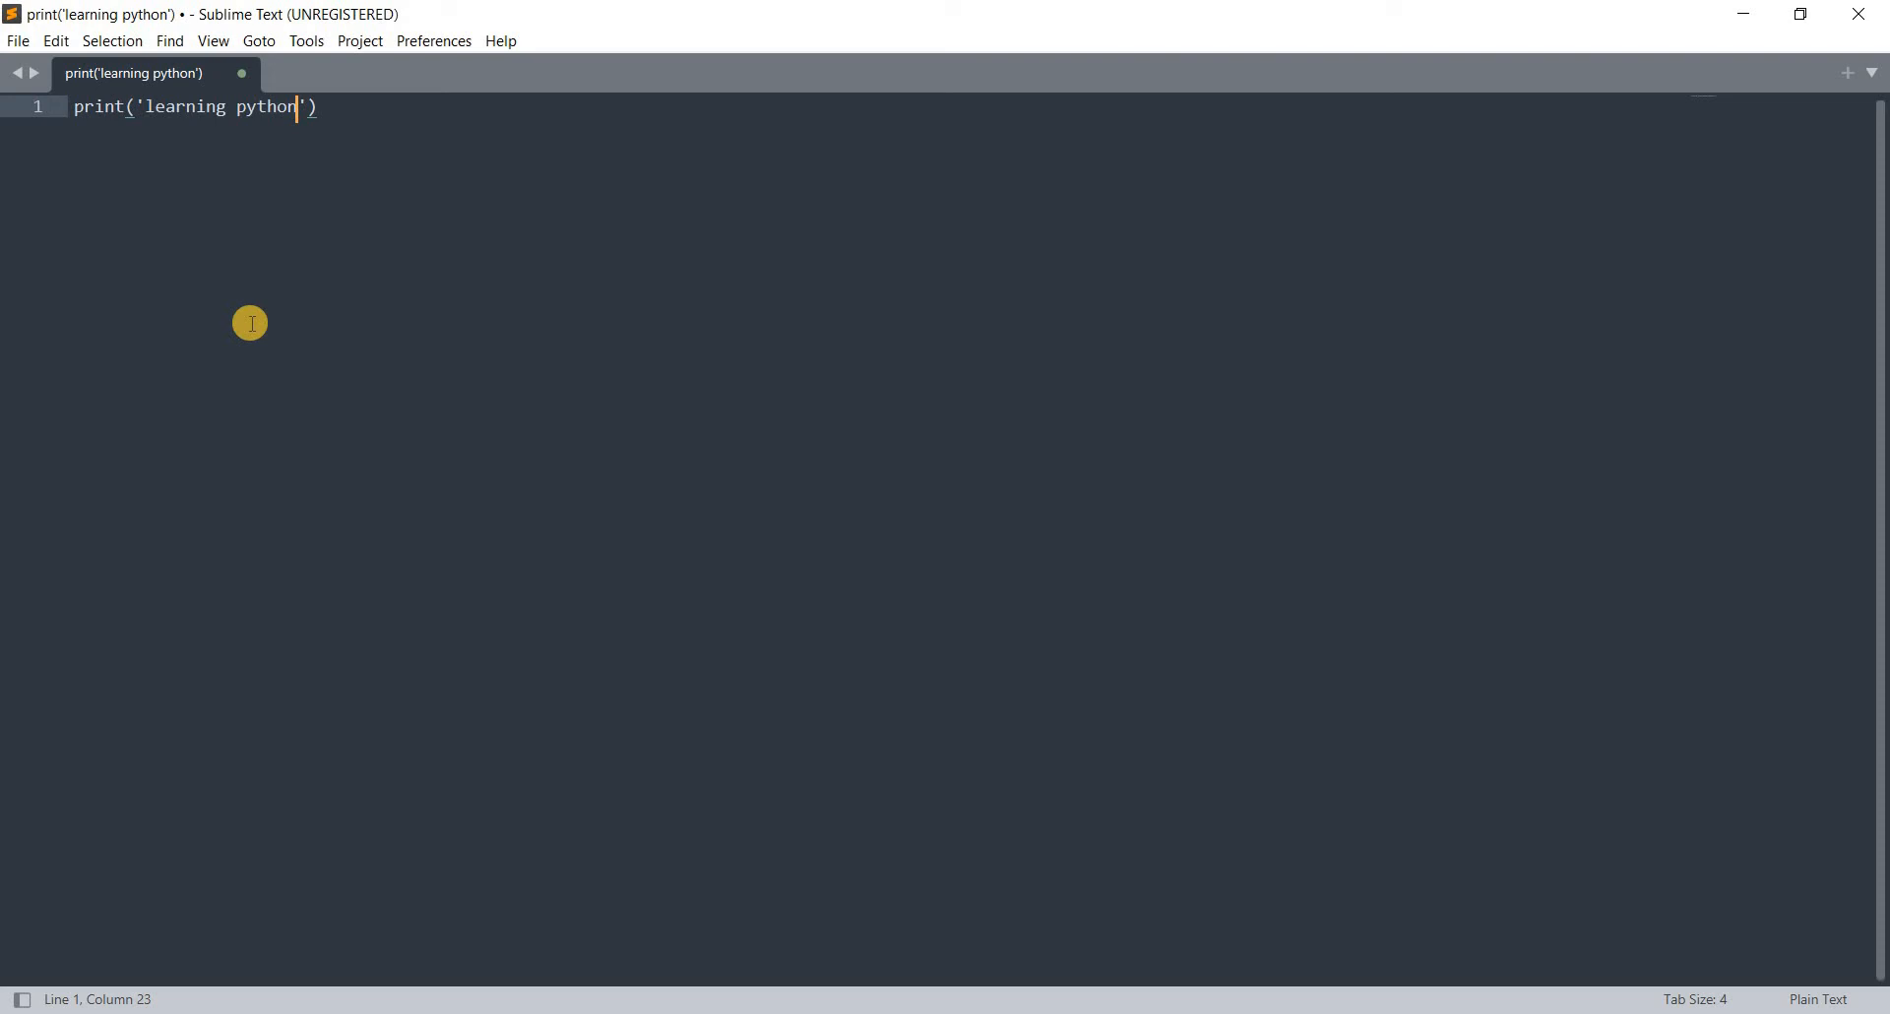
pyautogui.moveTo(313, 127)
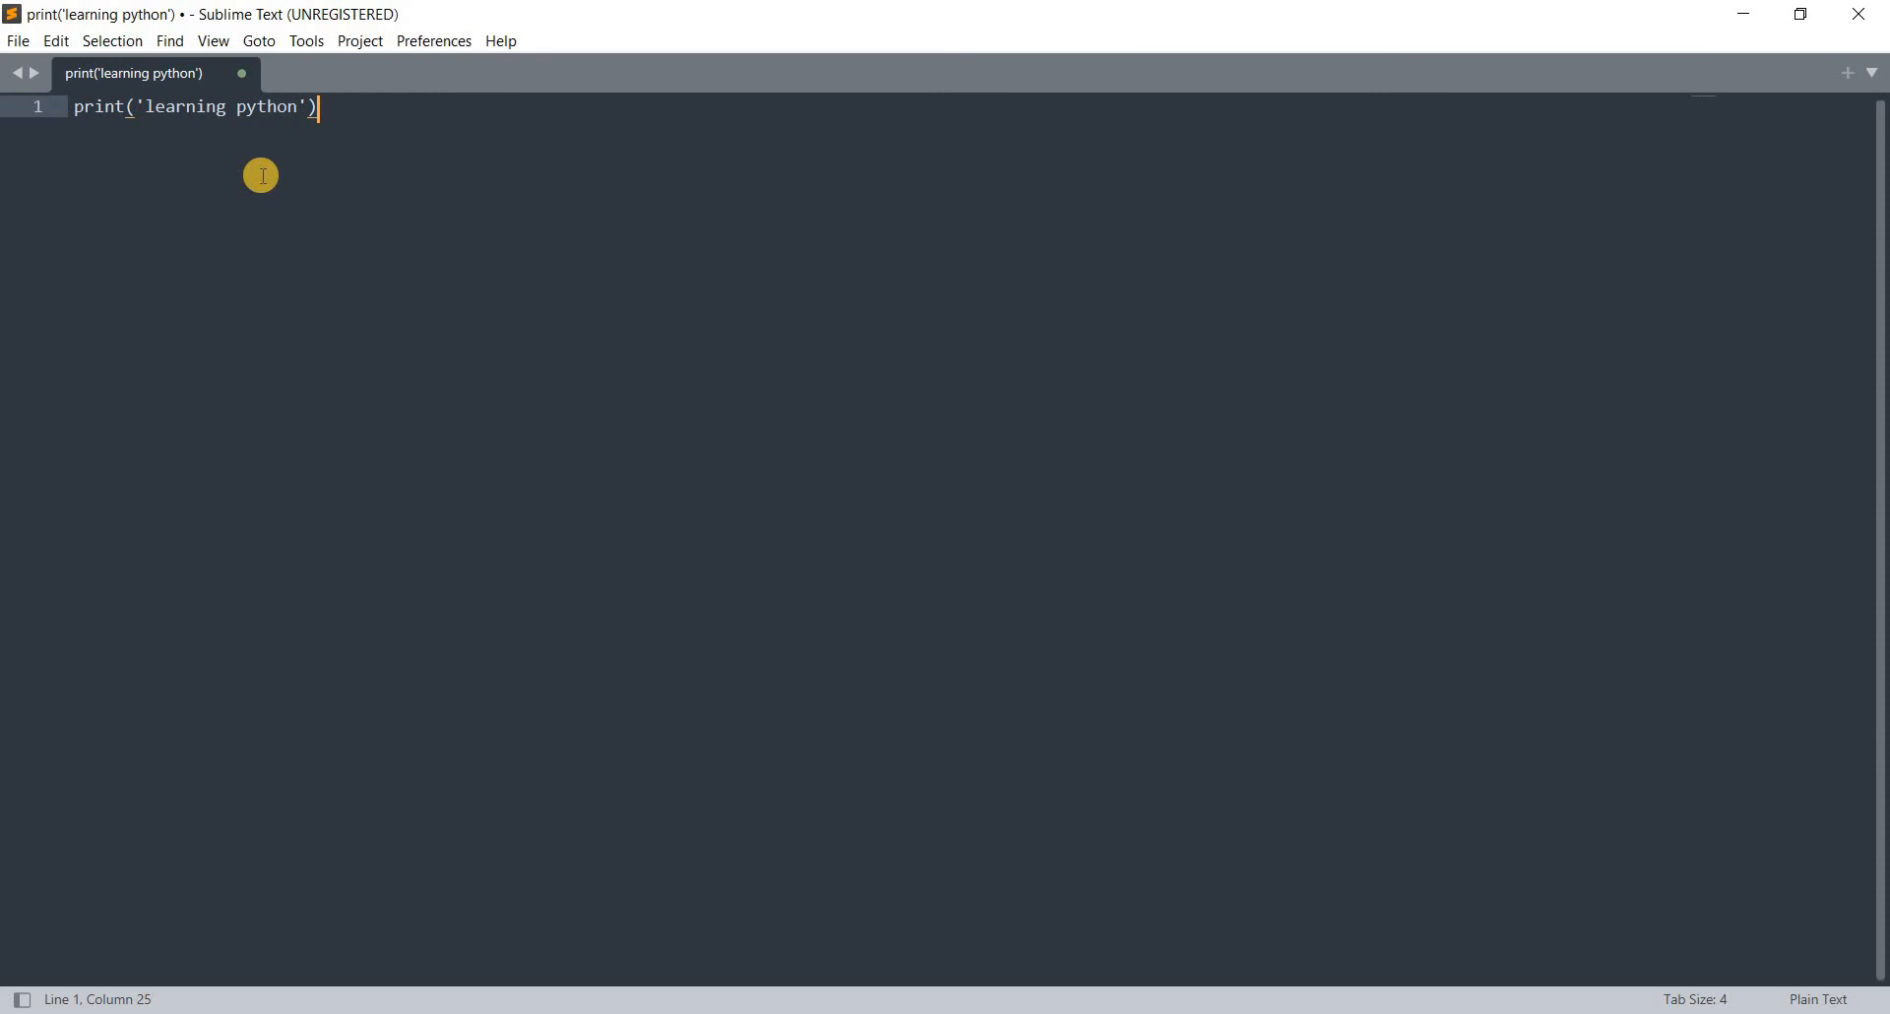
# - Save the file as Learn.py on the Desktop via Save As
pyautogui.click(18, 40)
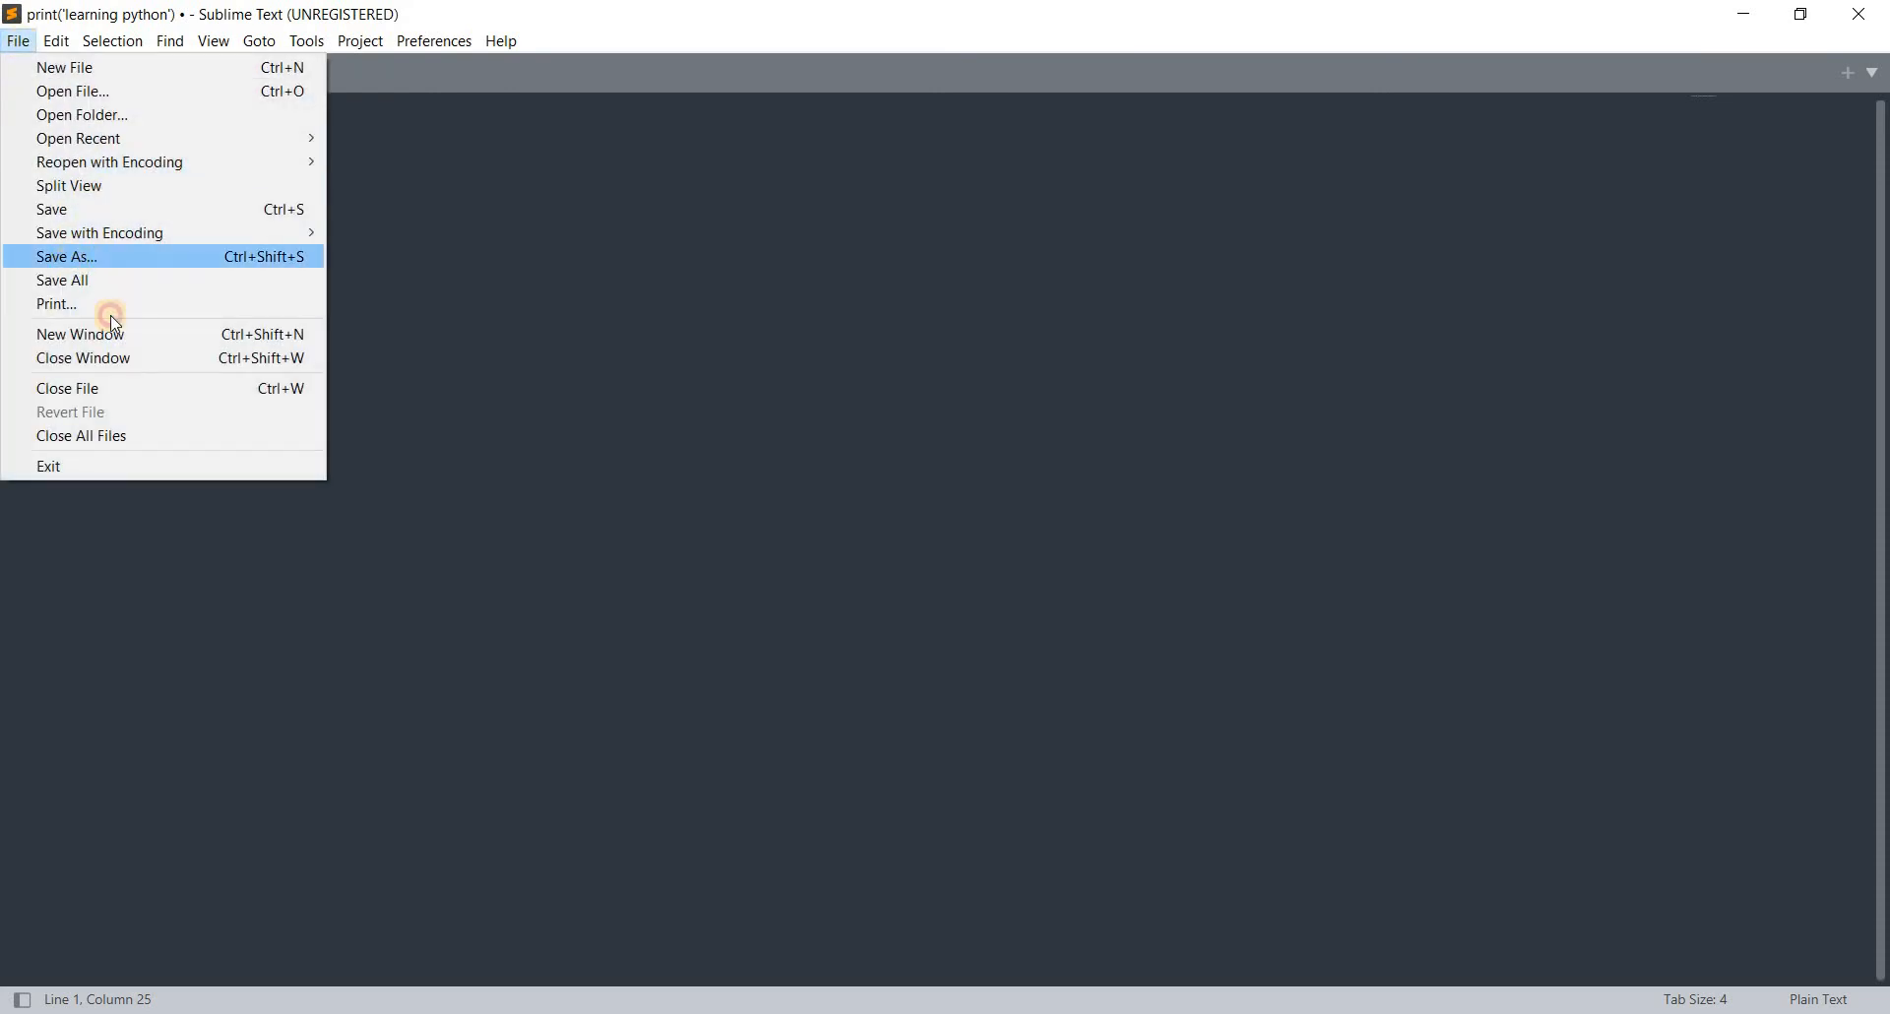
pyautogui.click(65, 256)
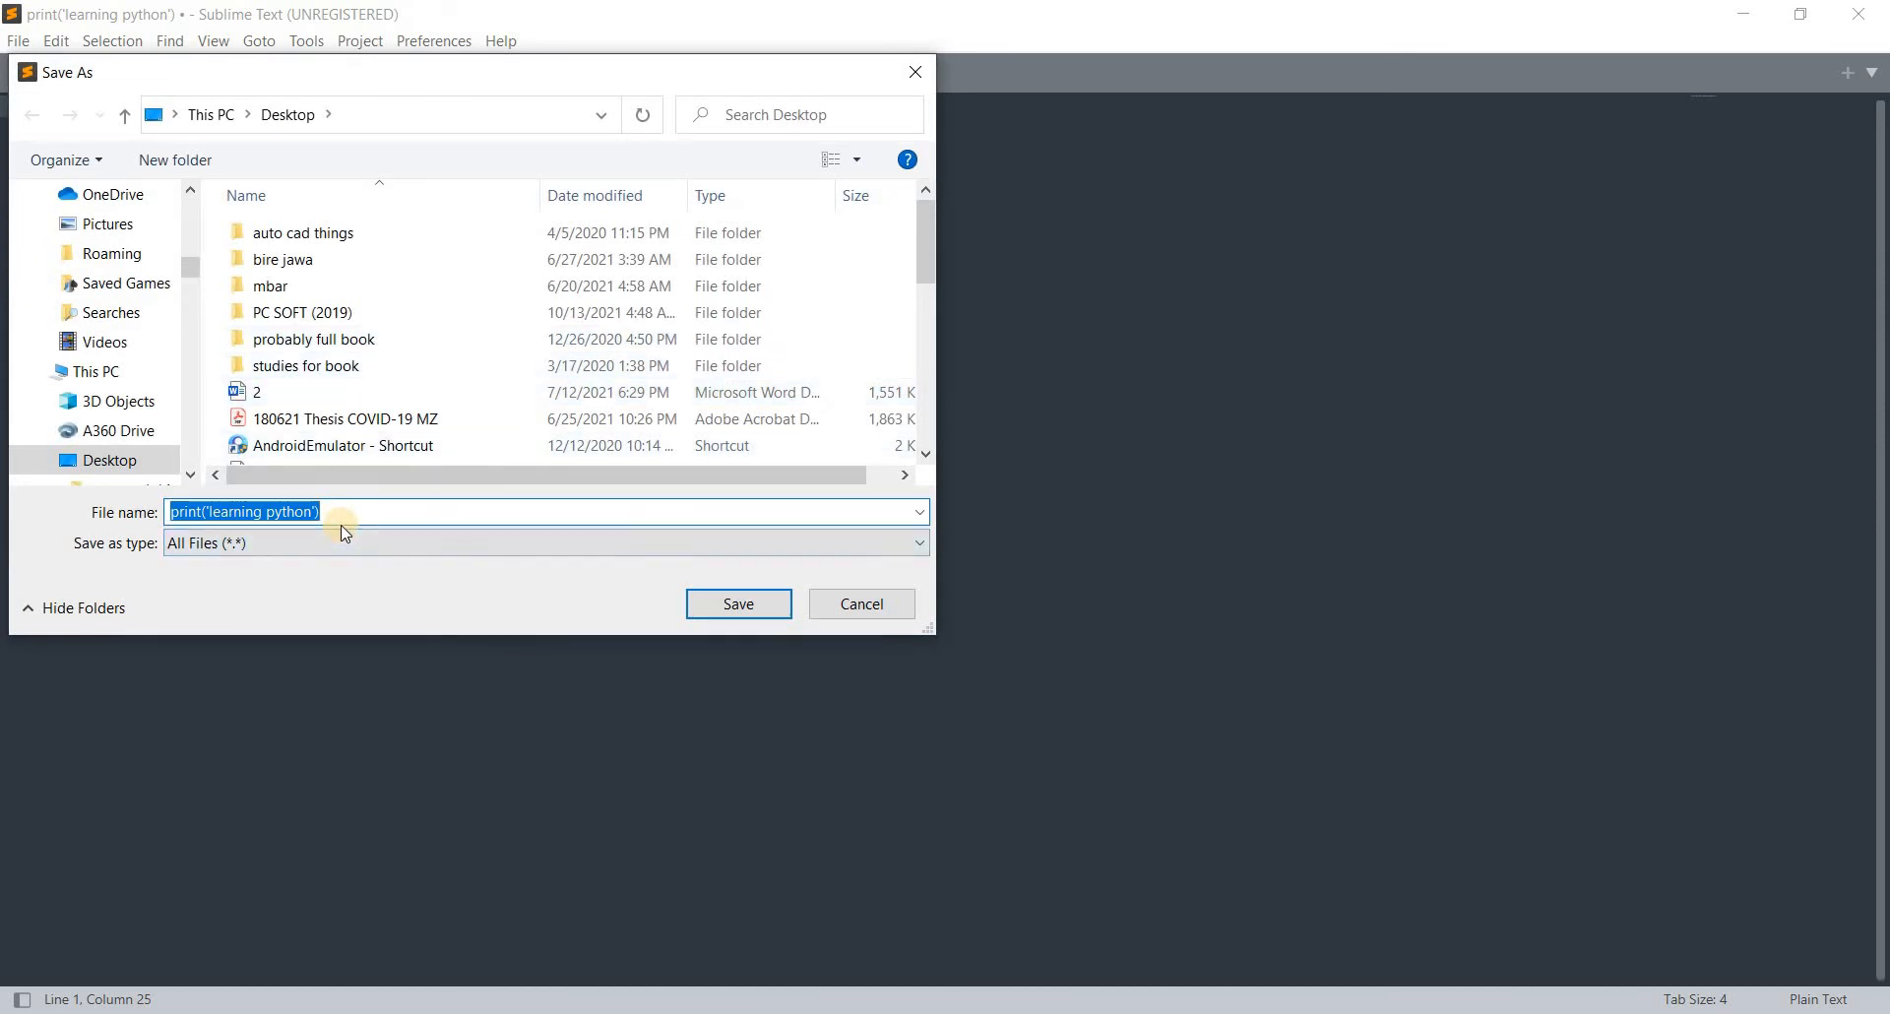
pyautogui.write('Lear')
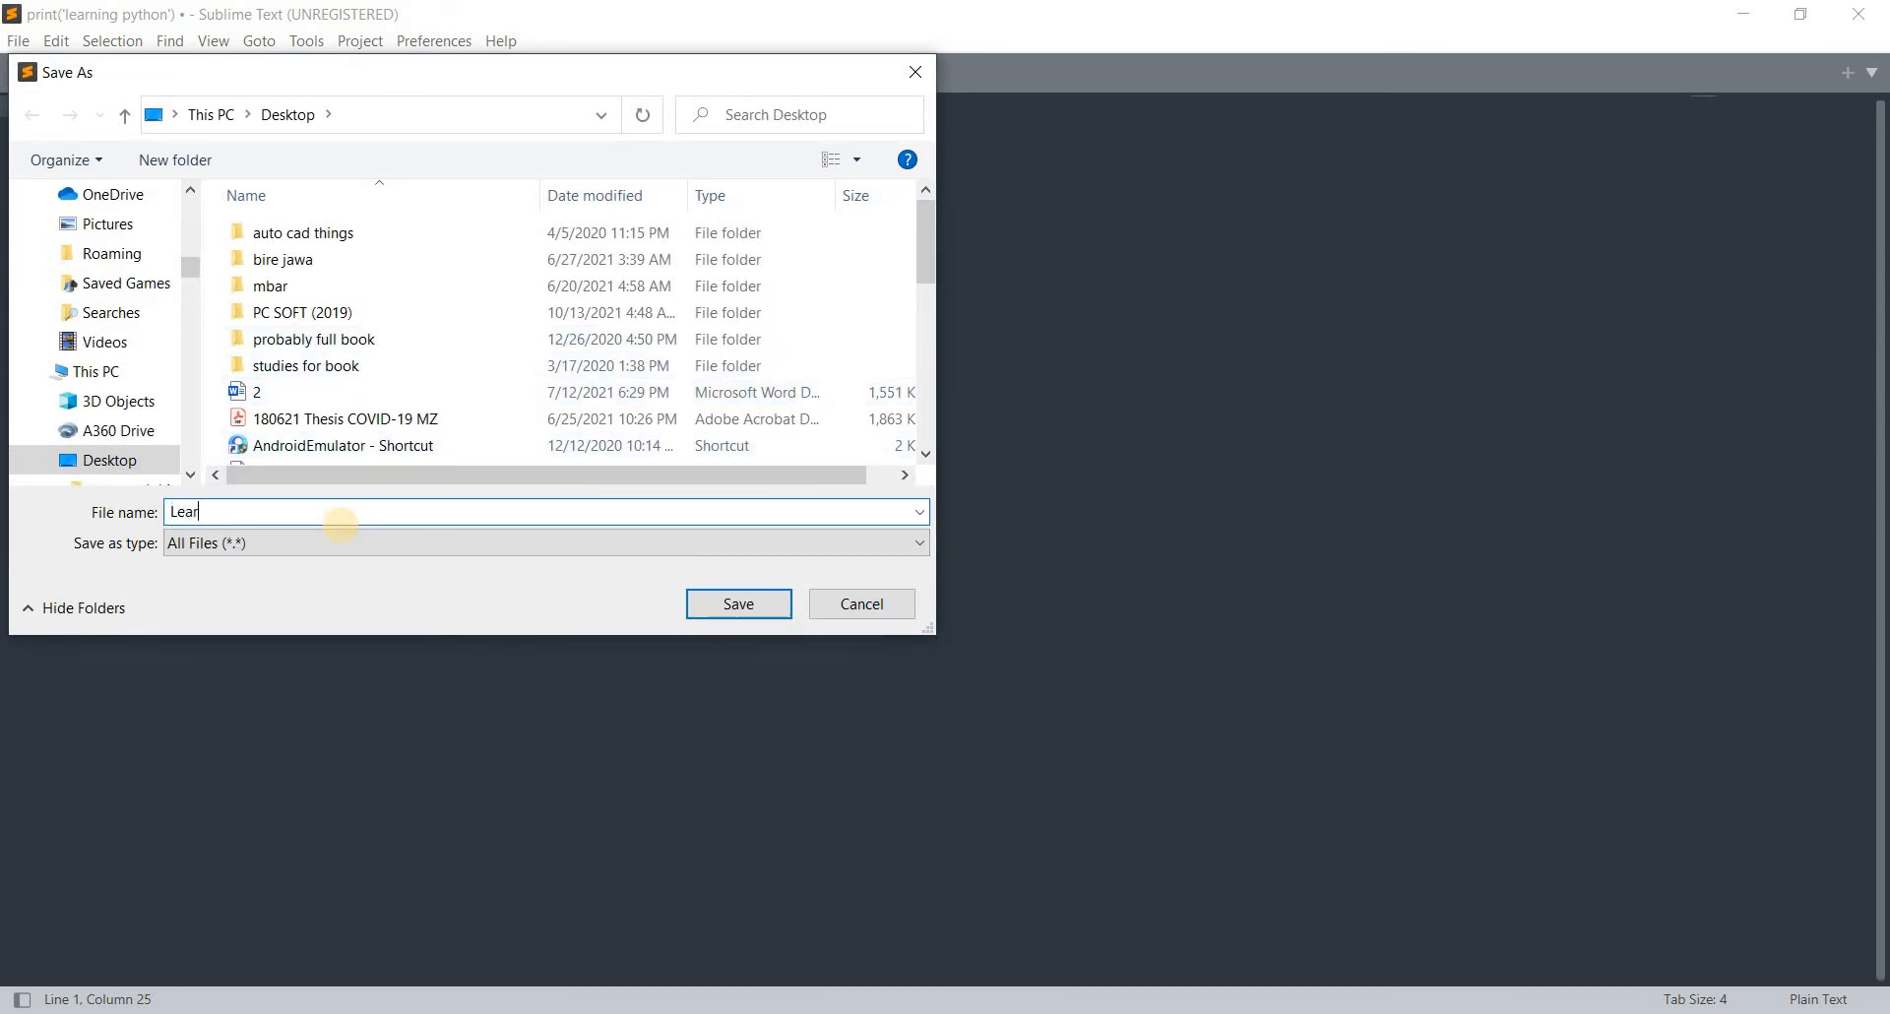
pyautogui.write('n')
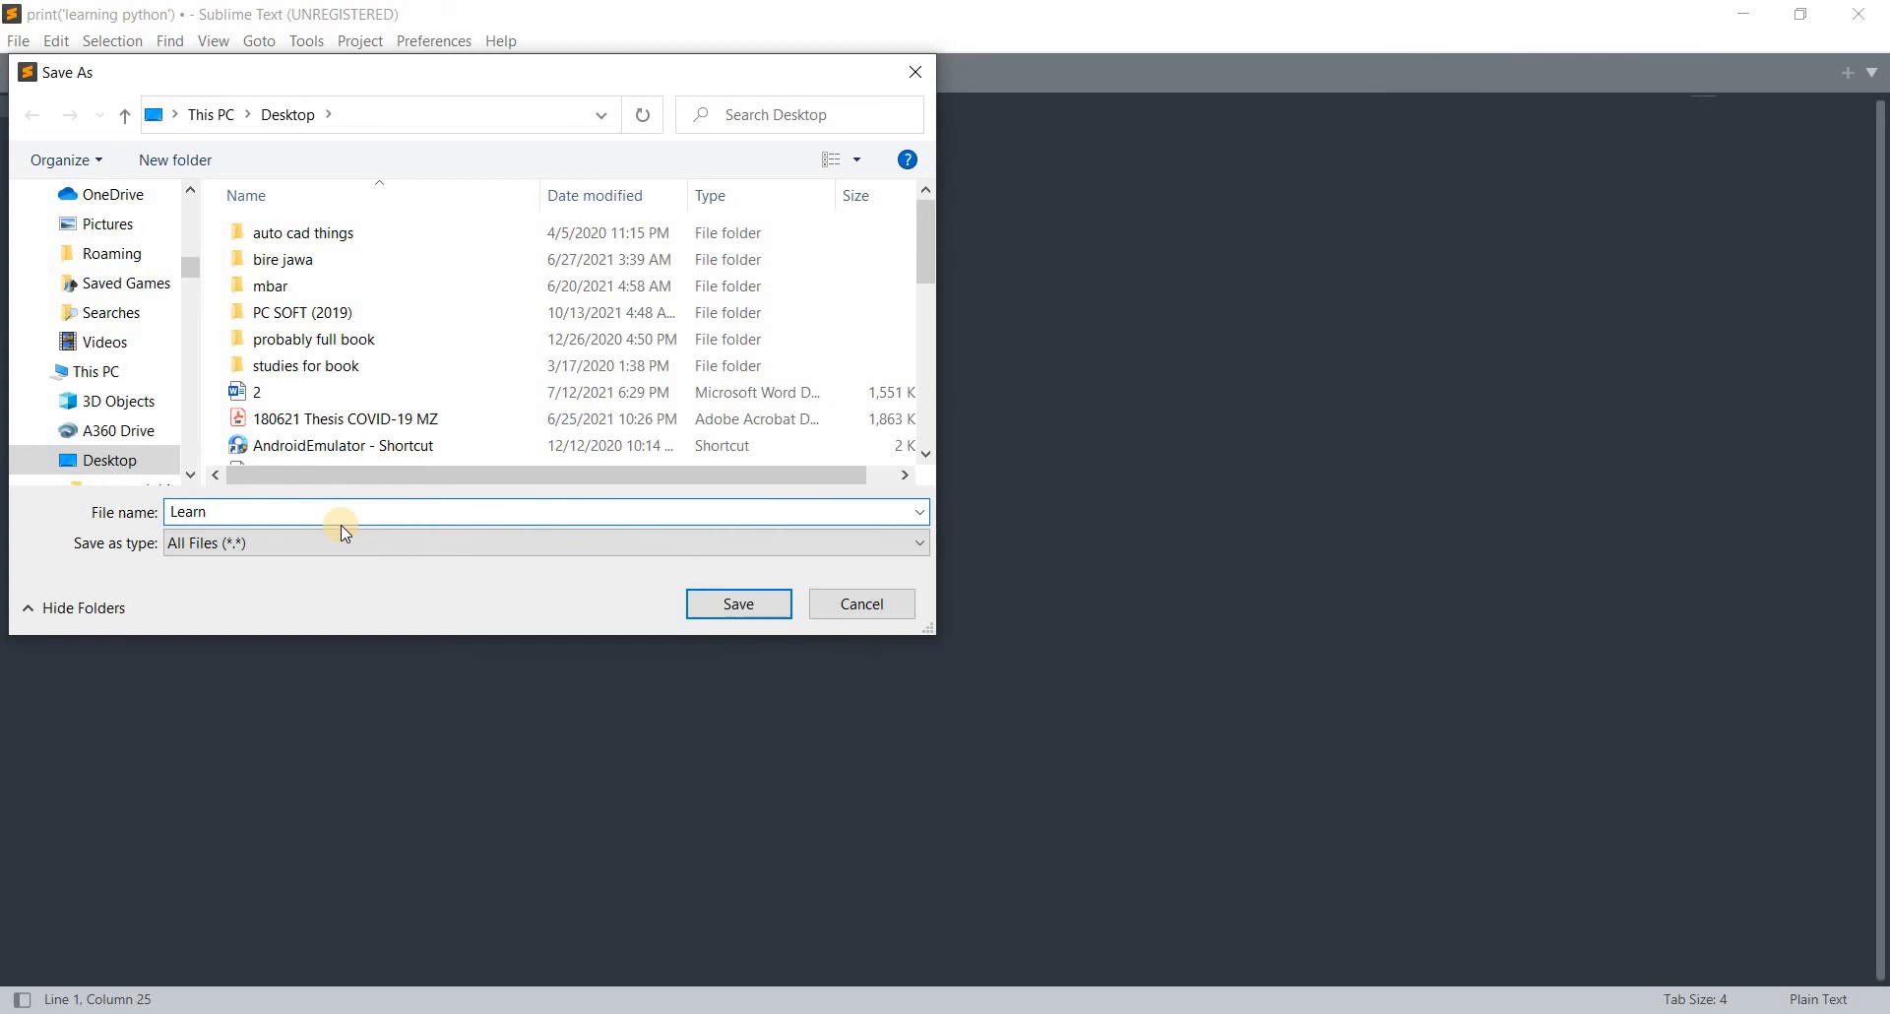
pyautogui.write('.py')
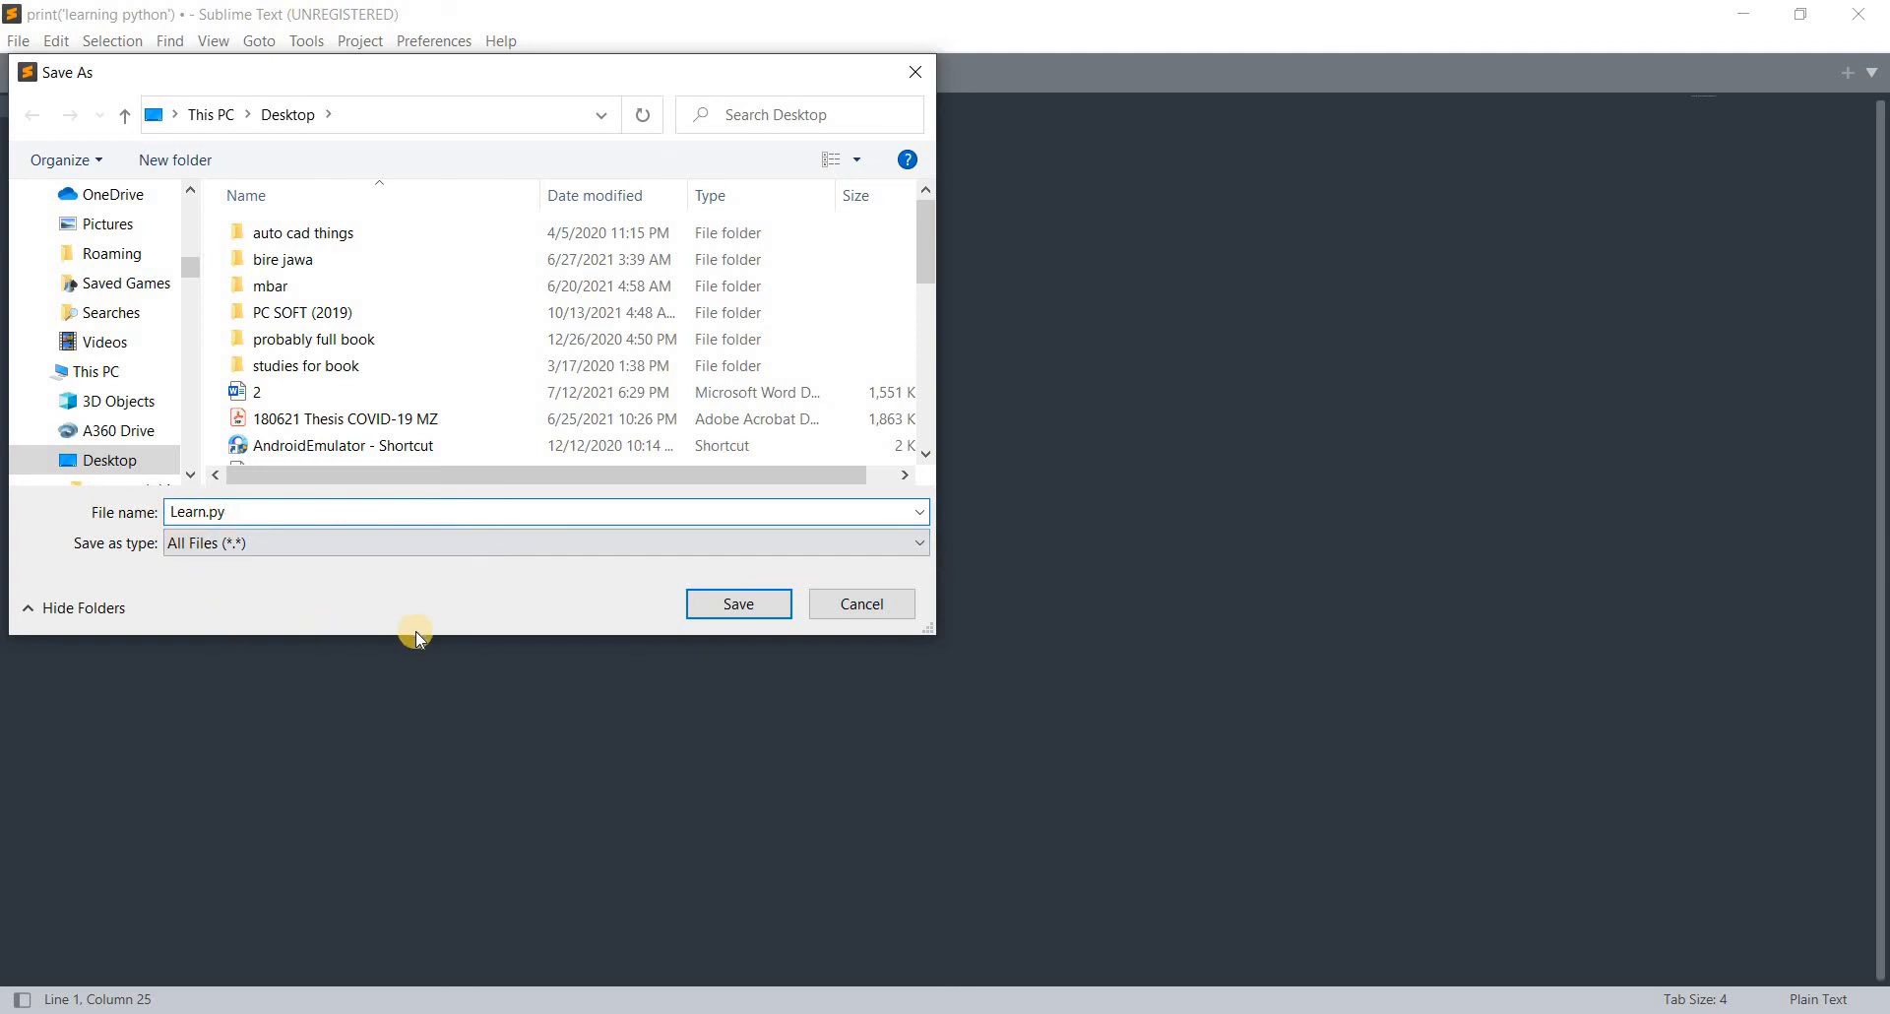
pyautogui.click(736, 604)
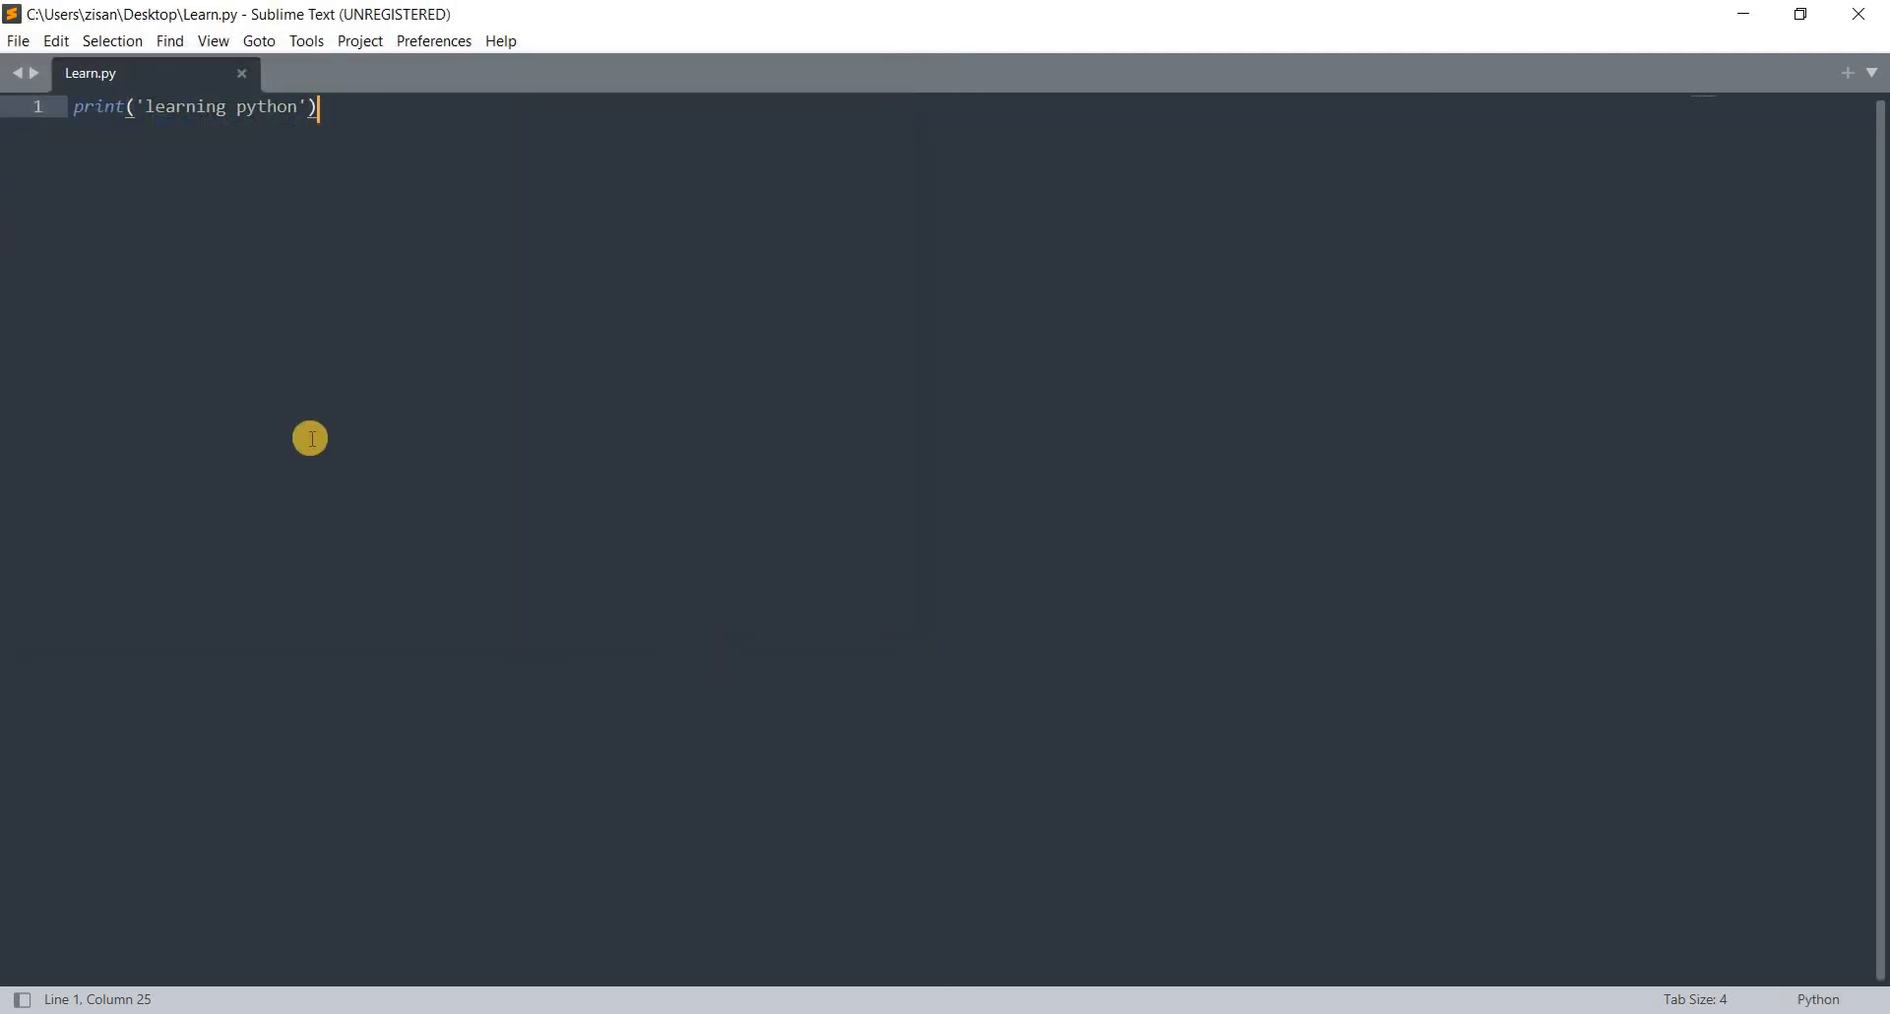
pyautogui.moveTo(79, 119)
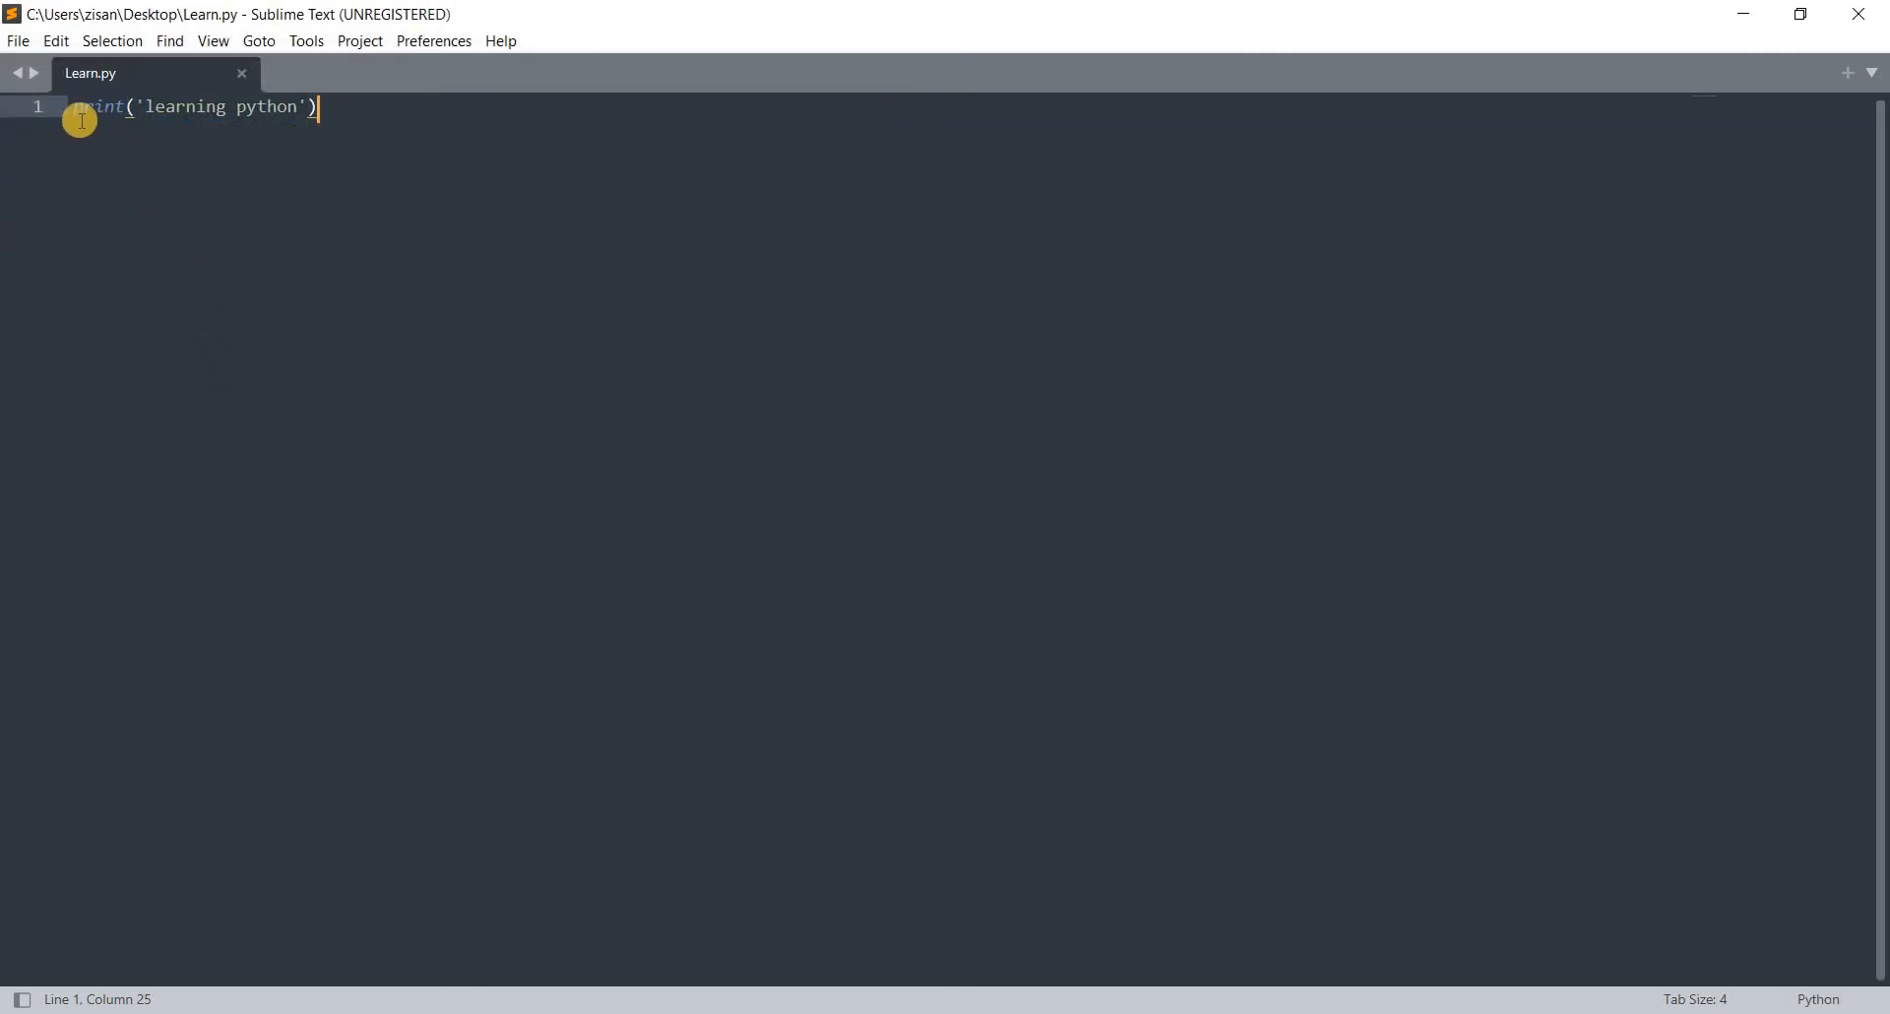
pyautogui.moveTo(123, 129)
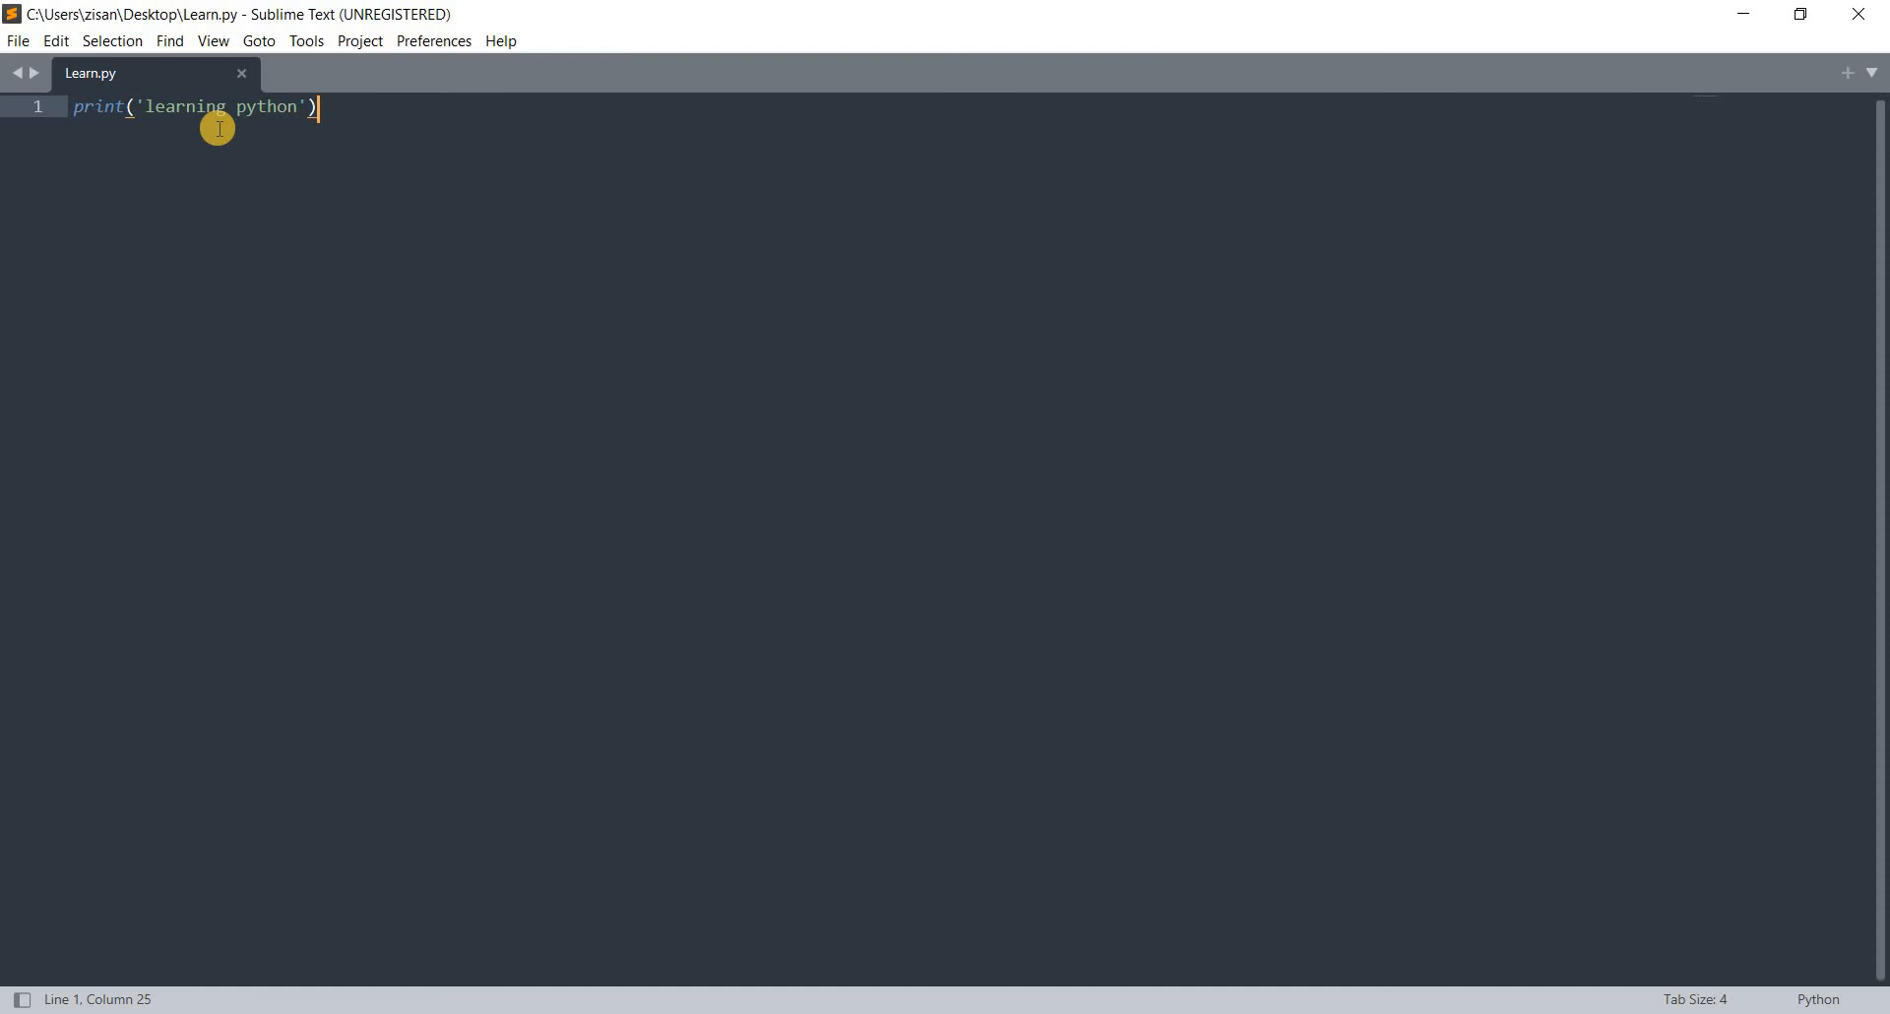
pyautogui.moveTo(245, 151)
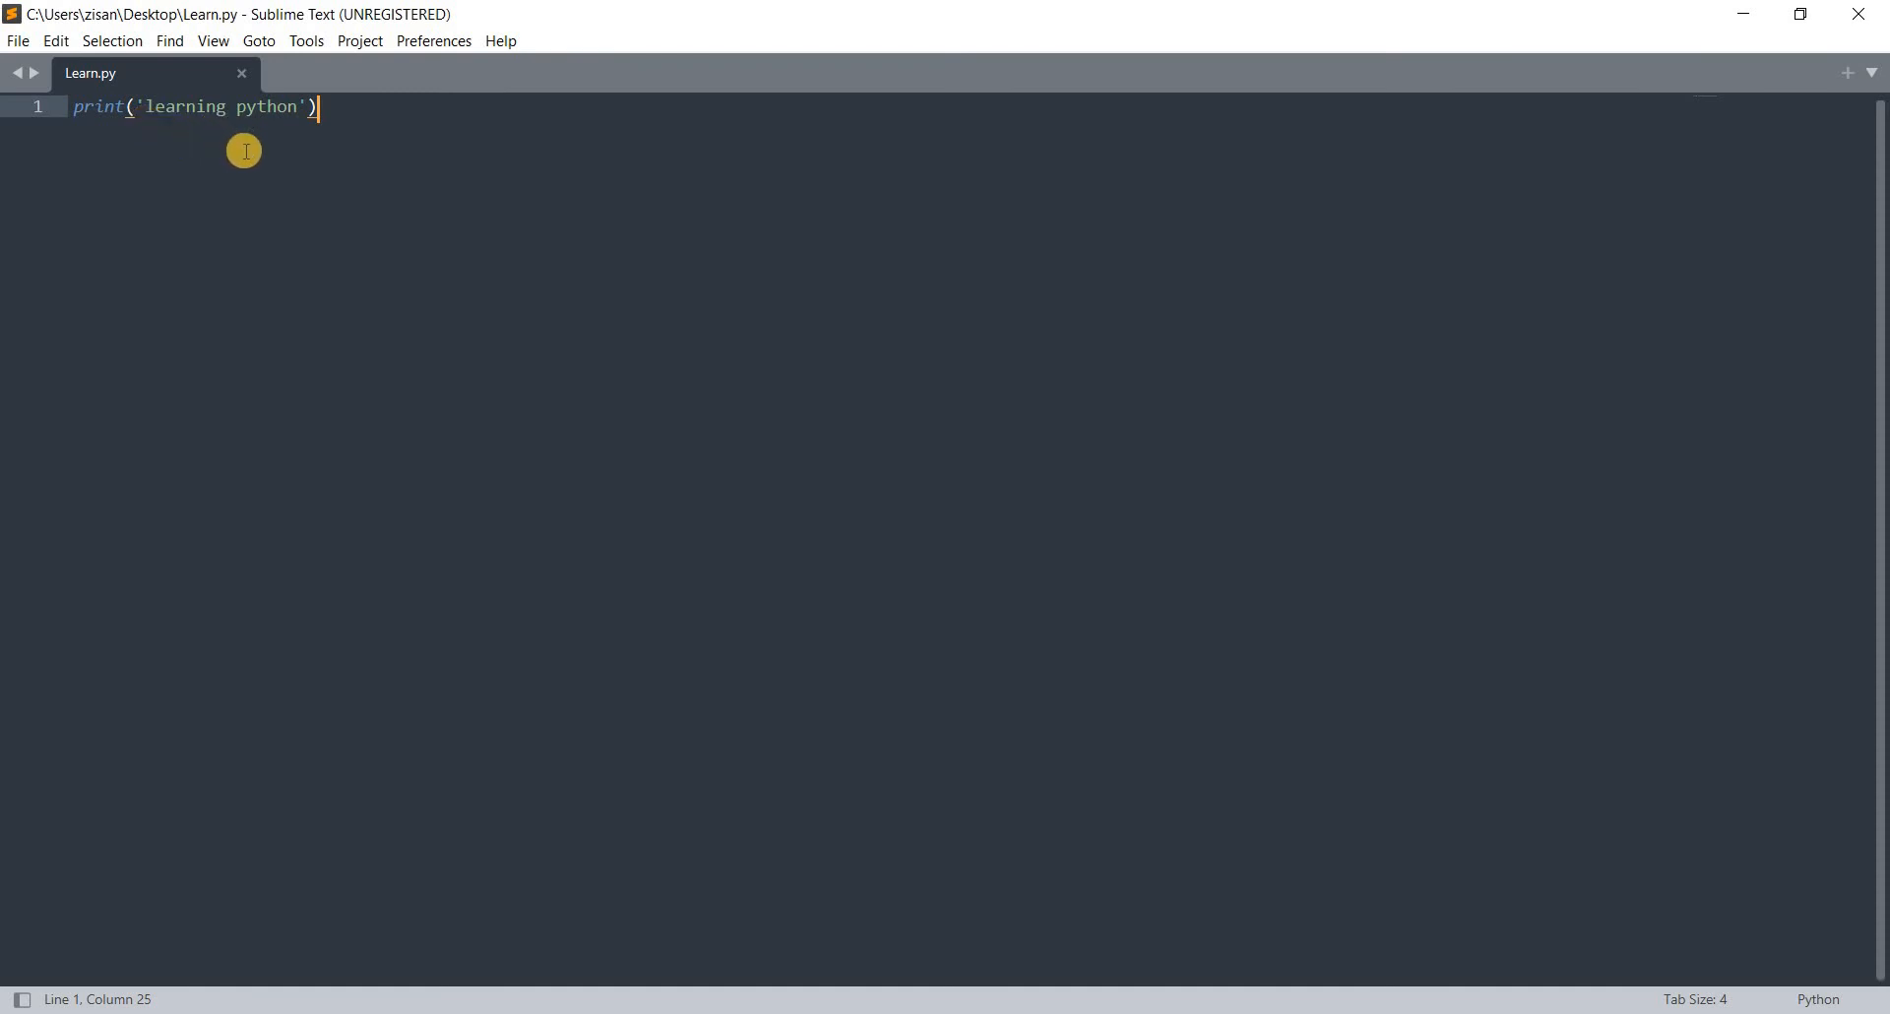
pyautogui.moveTo(285, 189)
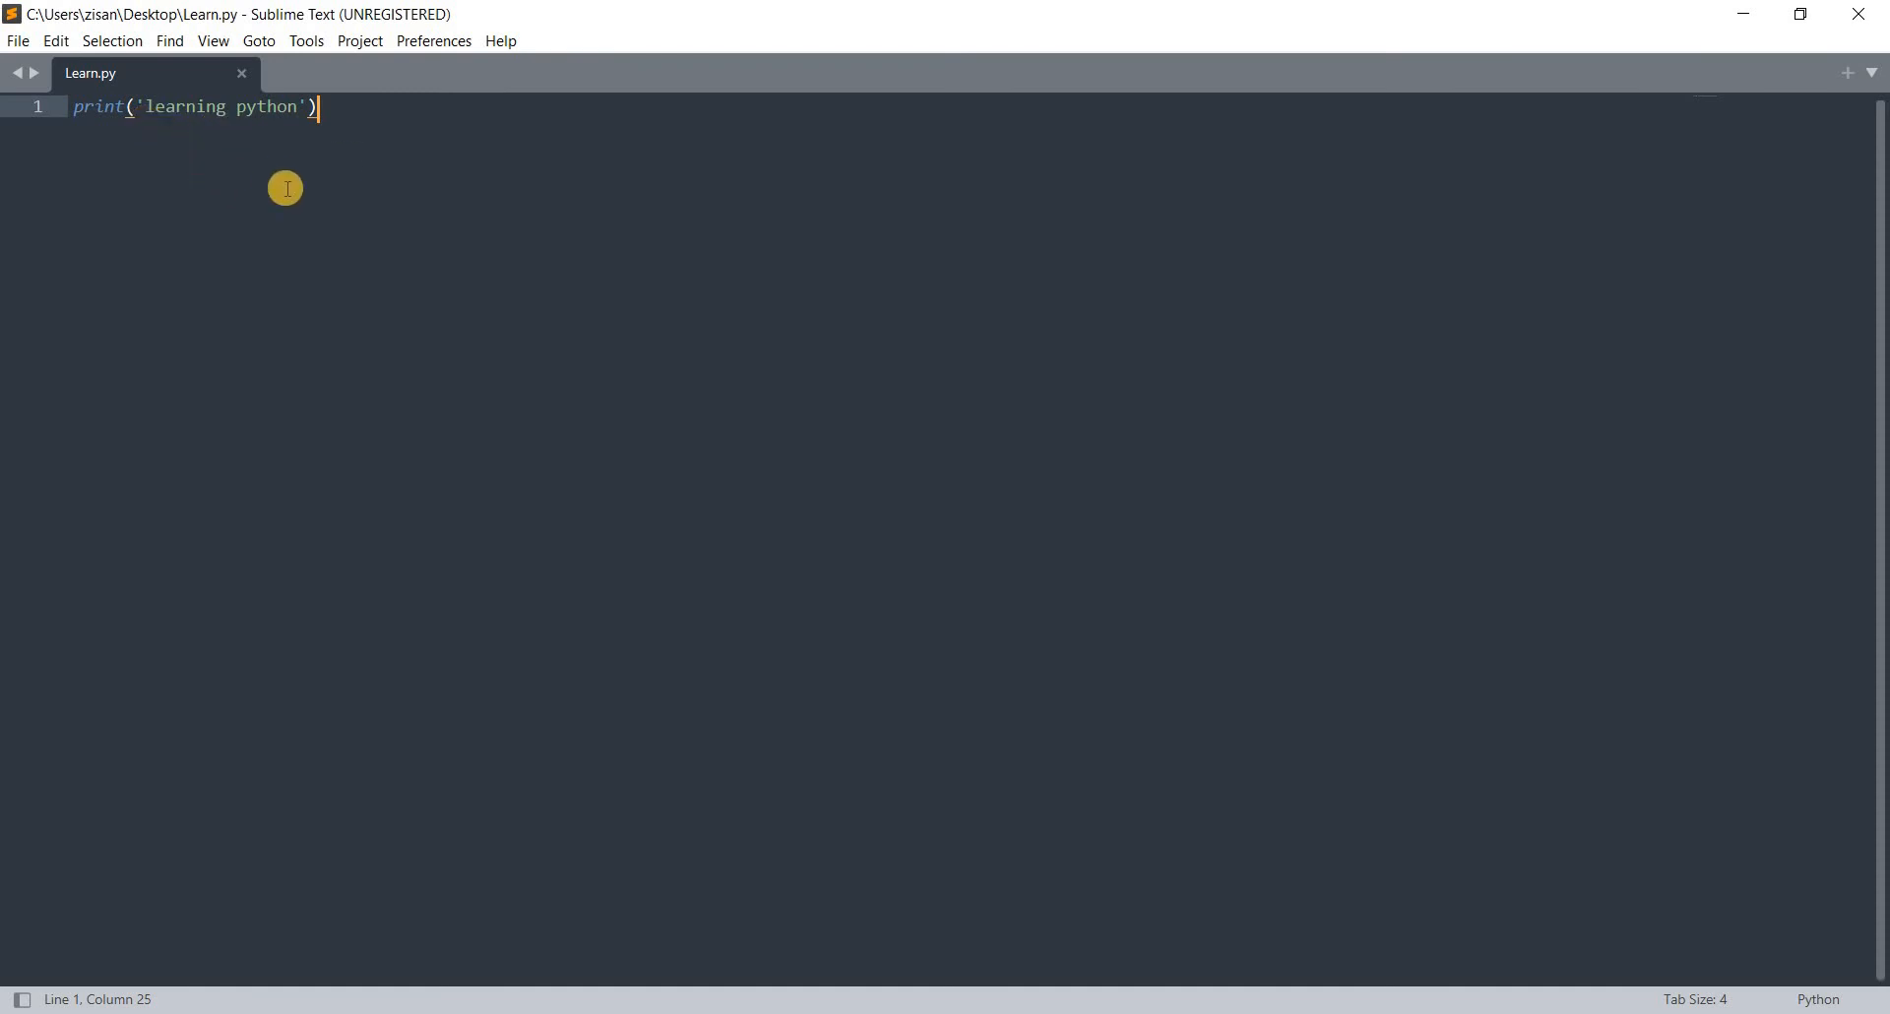
pyautogui.moveTo(302, 254)
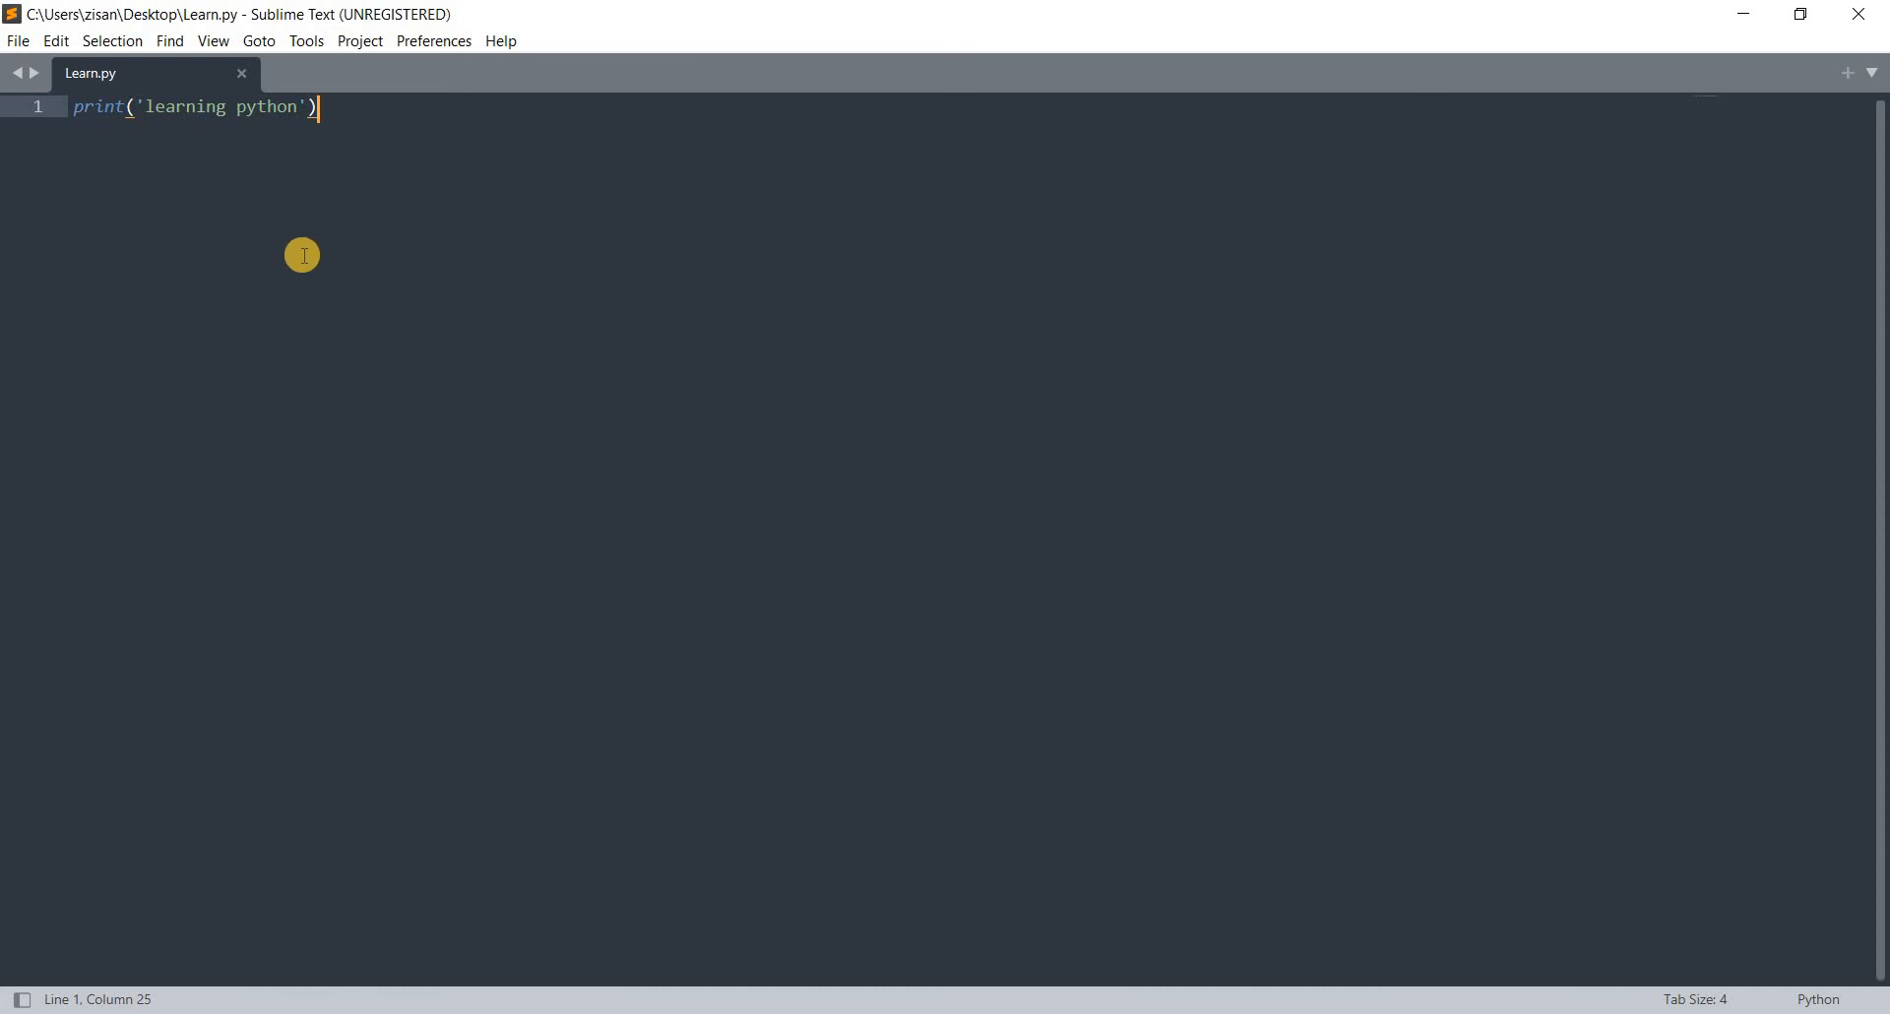
pyautogui.moveTo(349, 862)
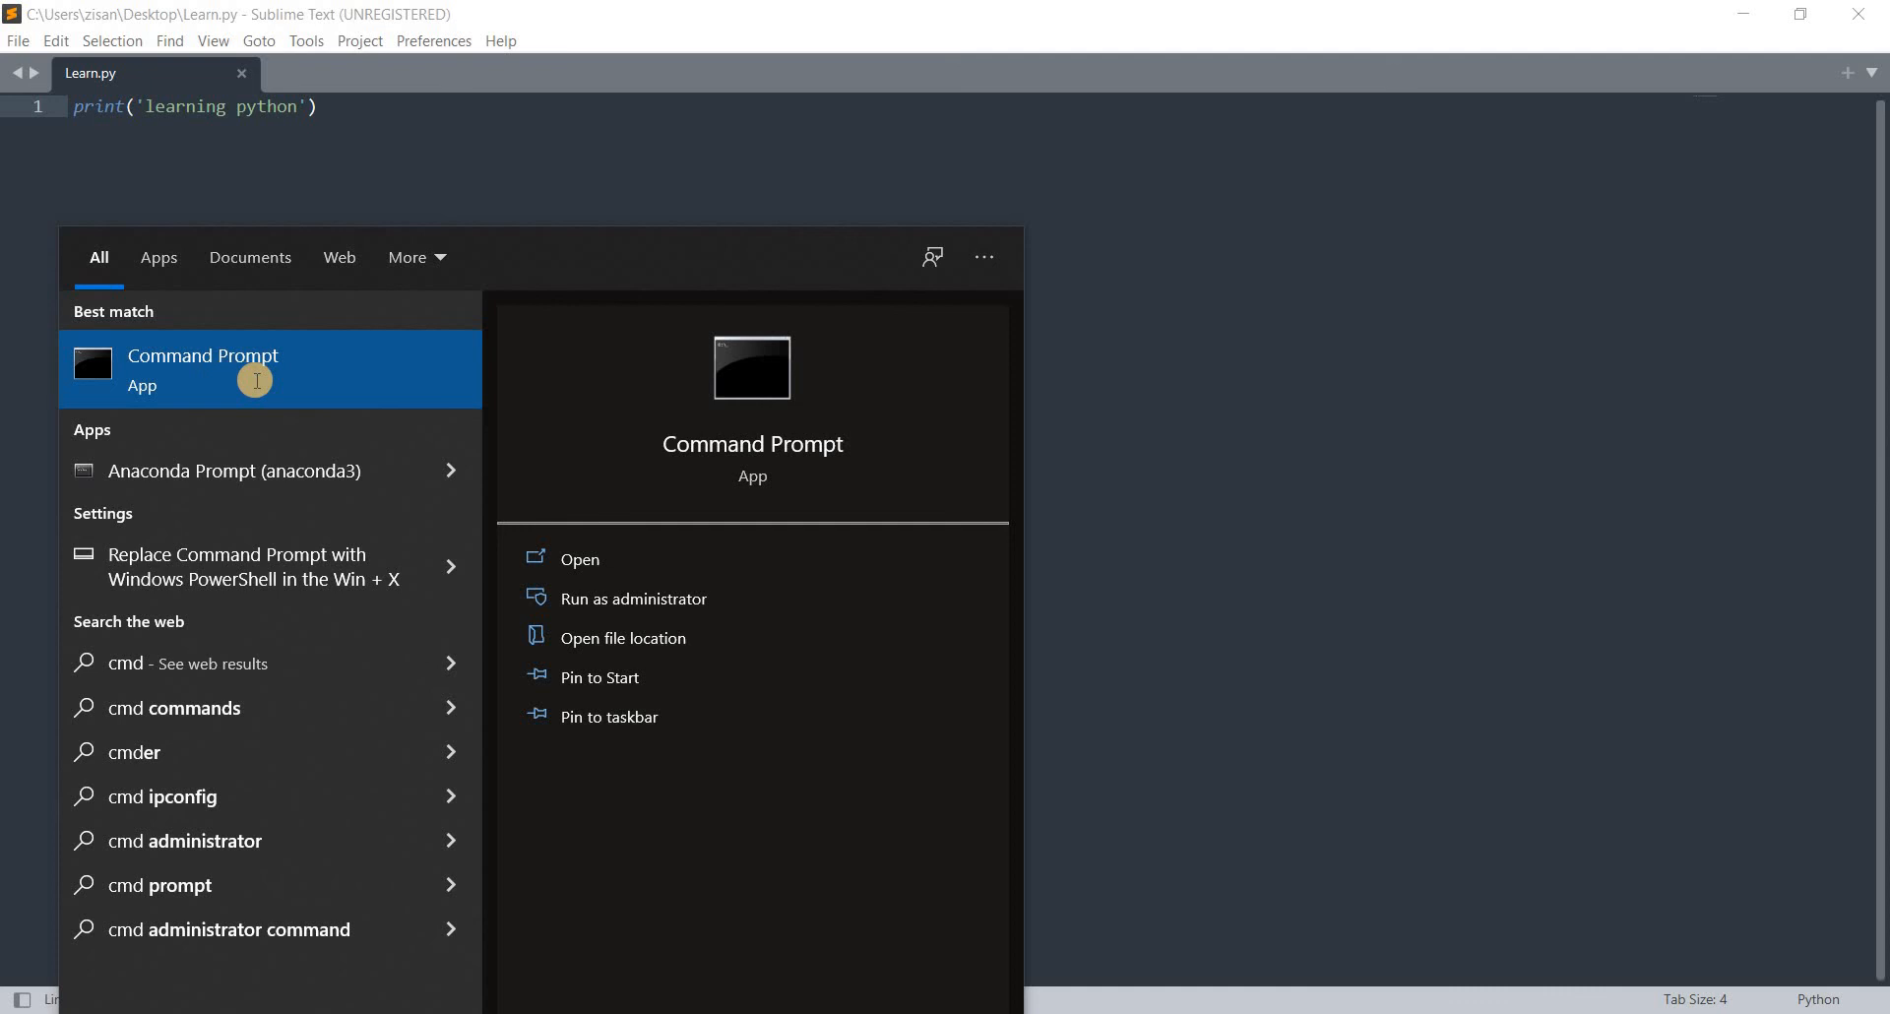
# - Launch Command Prompt from the Start search results for cmd
pyautogui.click(202, 369)
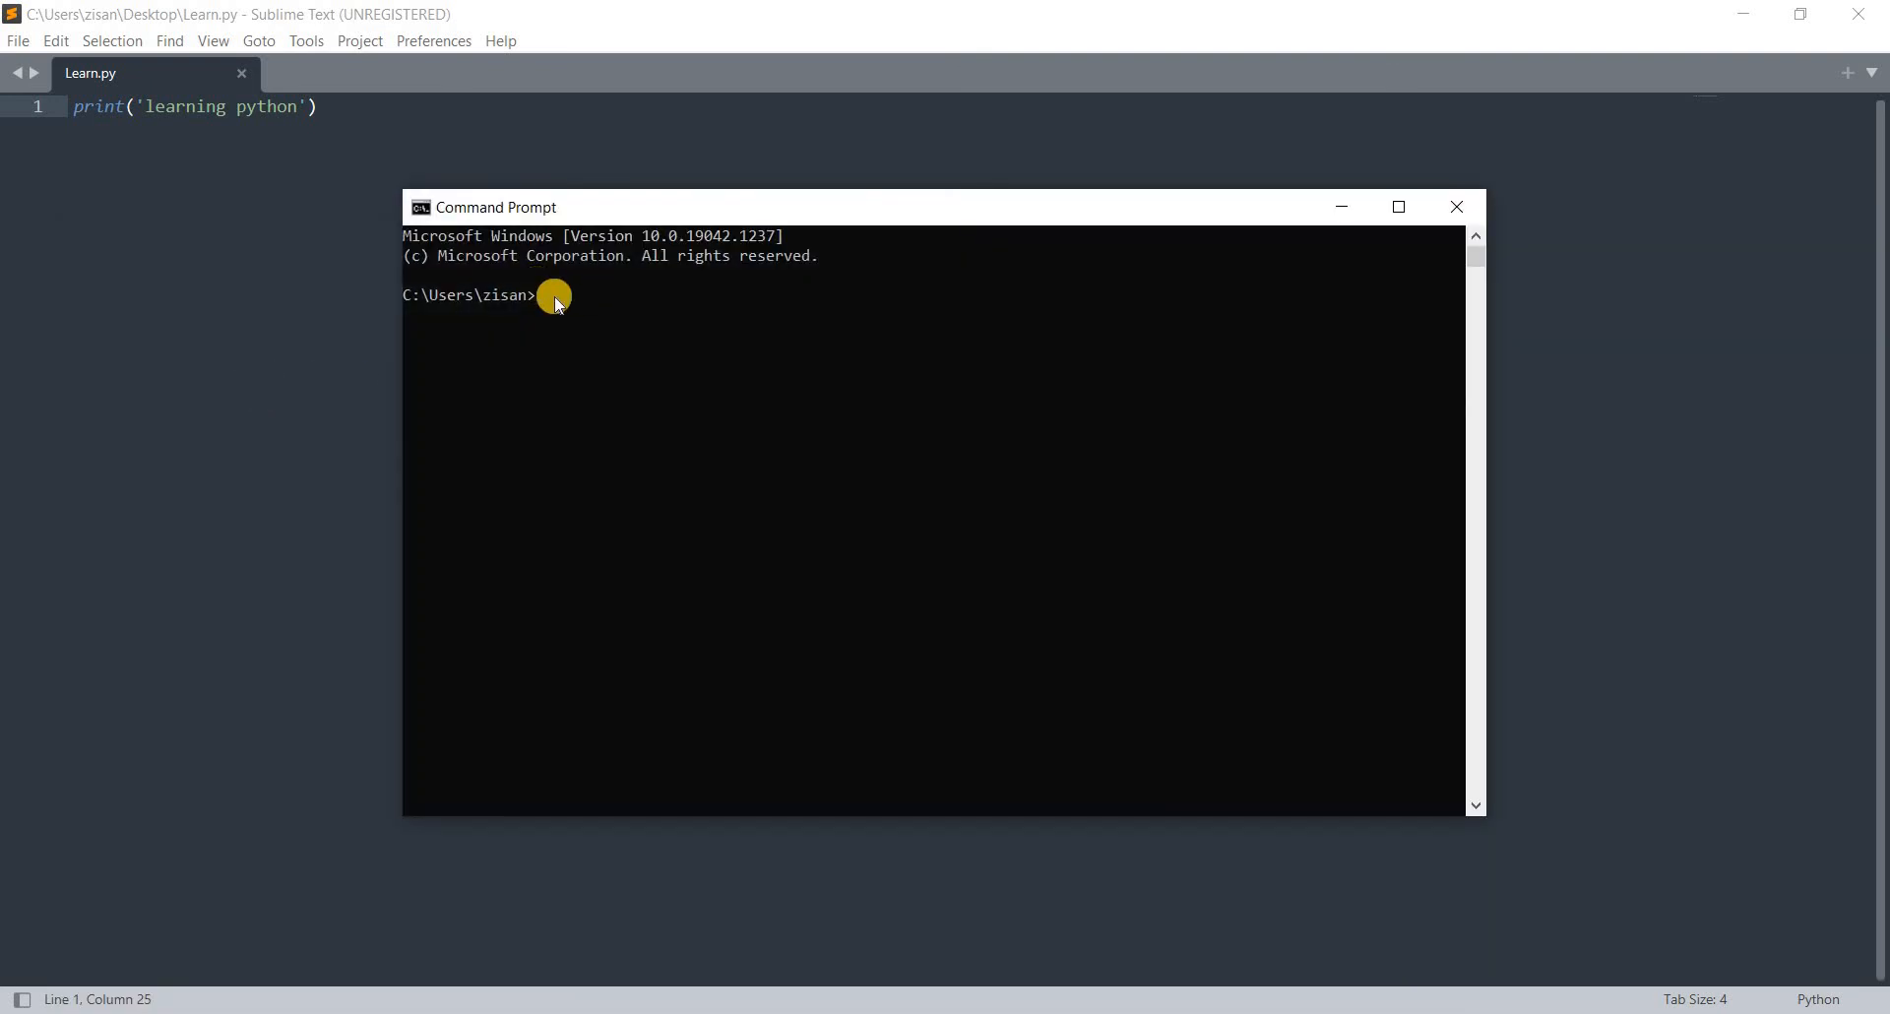
# - Change into the Desktop folder with cd Desktop
pyautogui.write('cd')
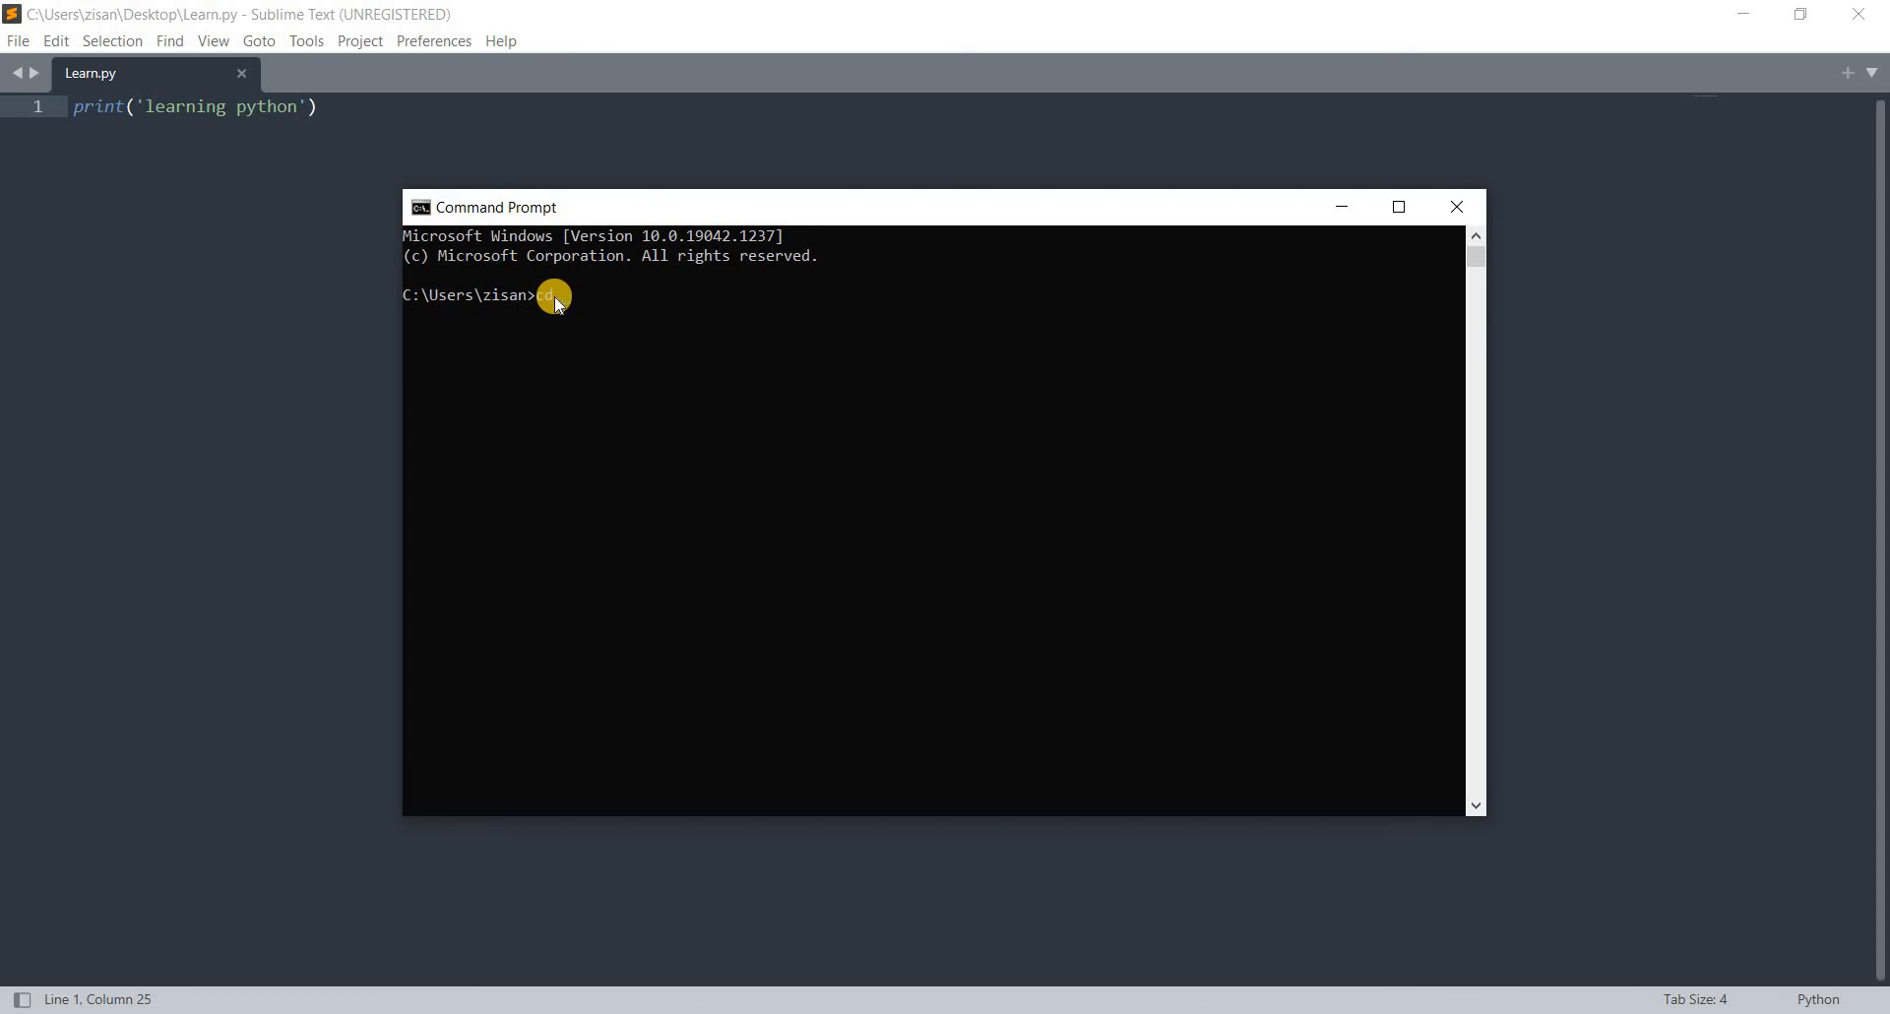
pyautogui.write('Desktop')
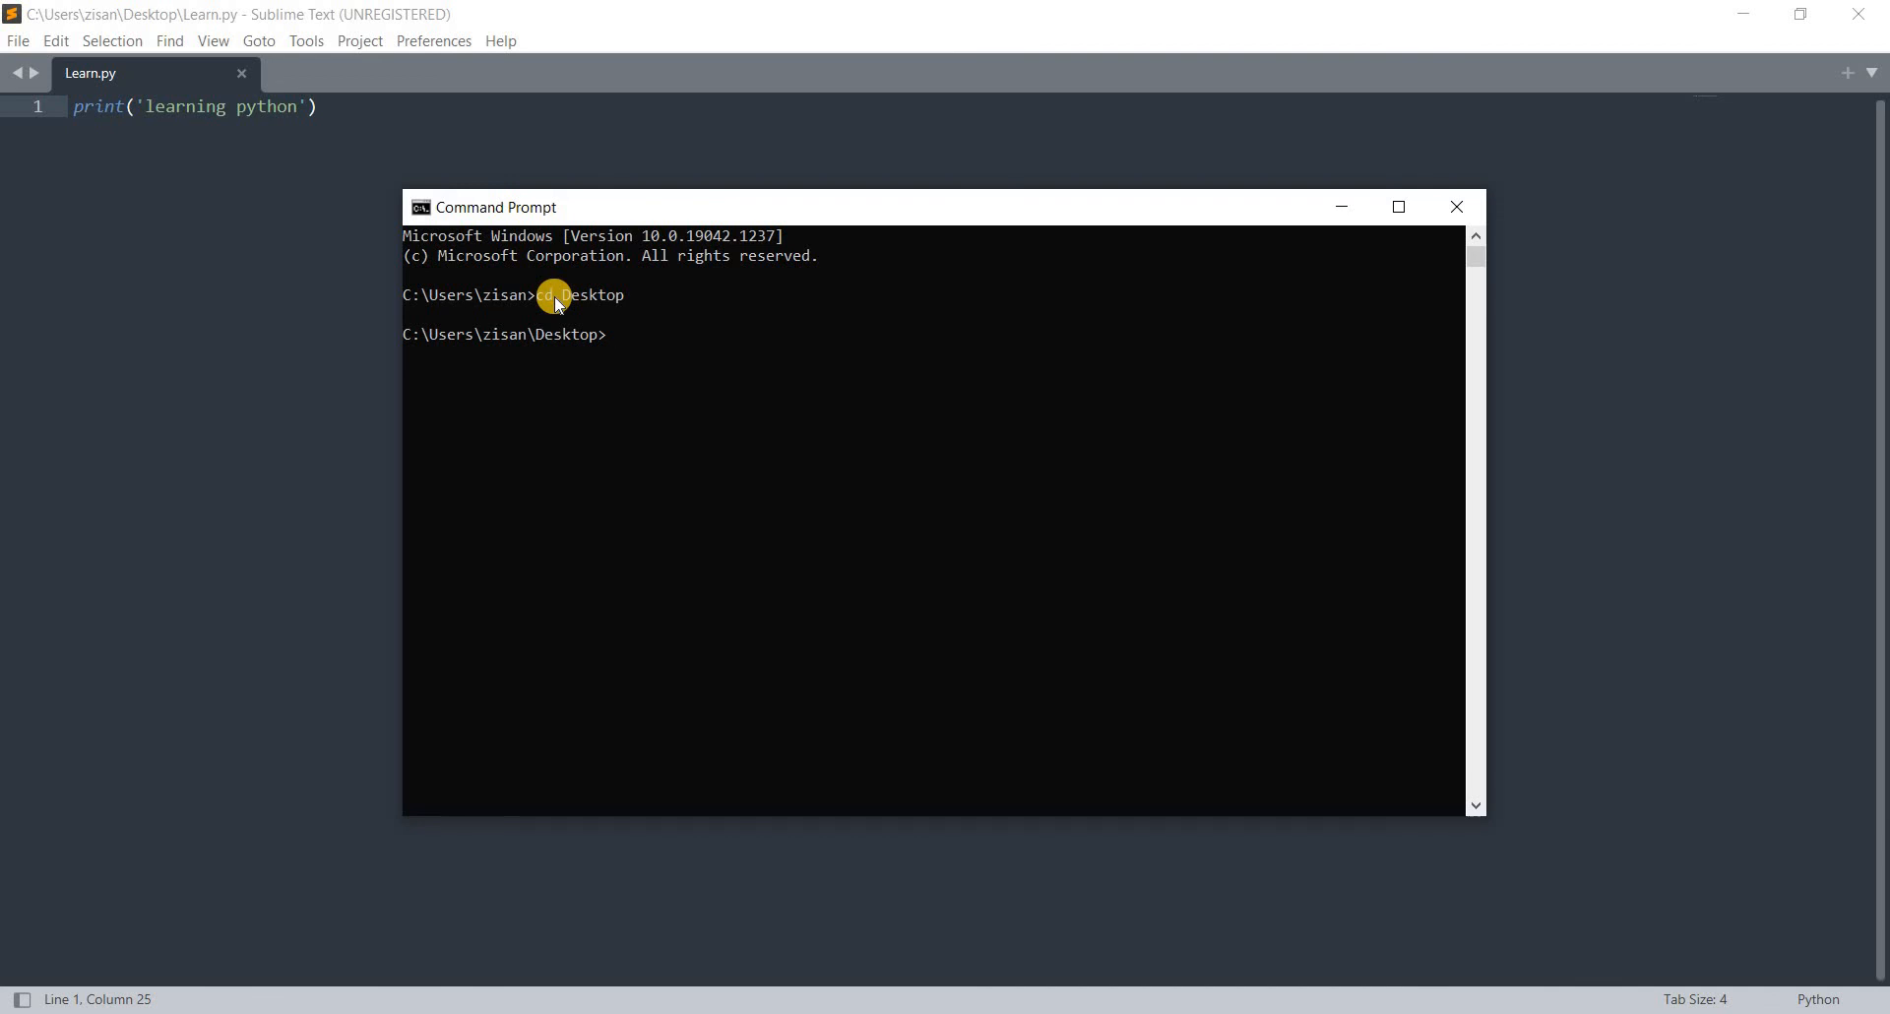
# - Run python Learn.py so it prints 'learning python'
pyautogui.write('pyt')
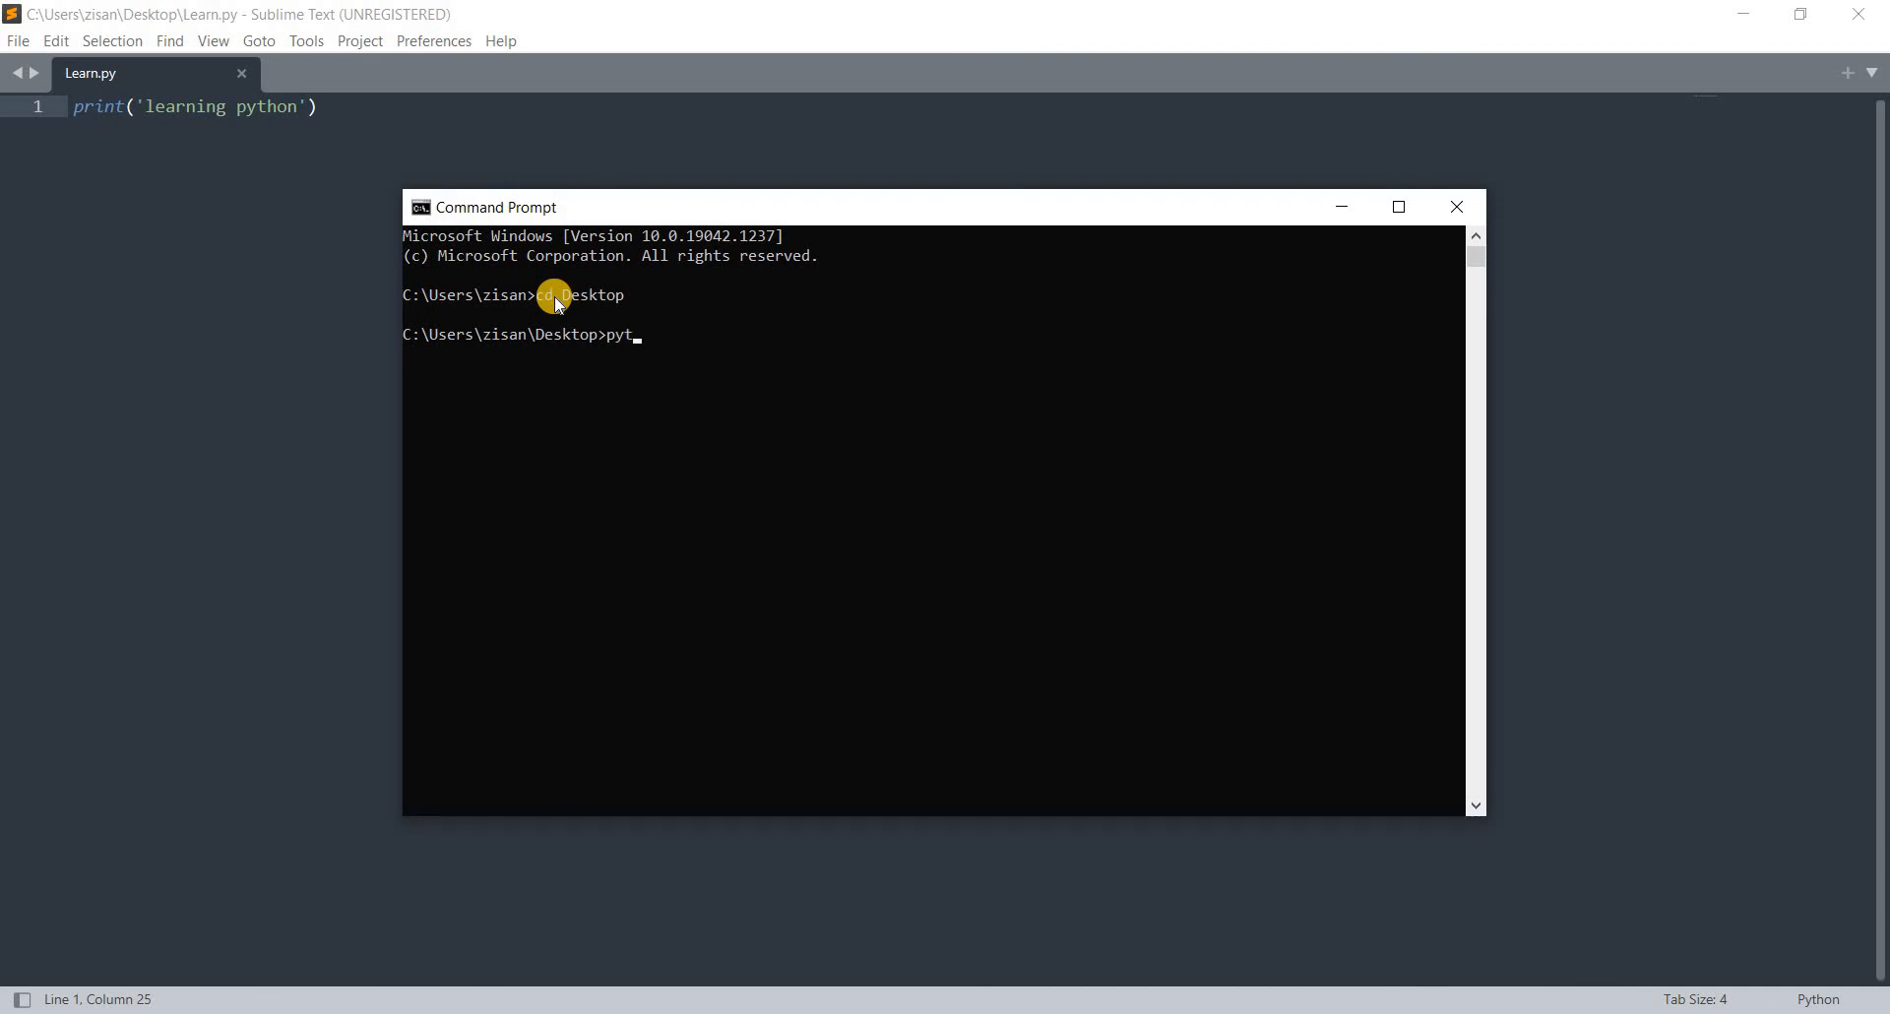
pyautogui.write('hon')
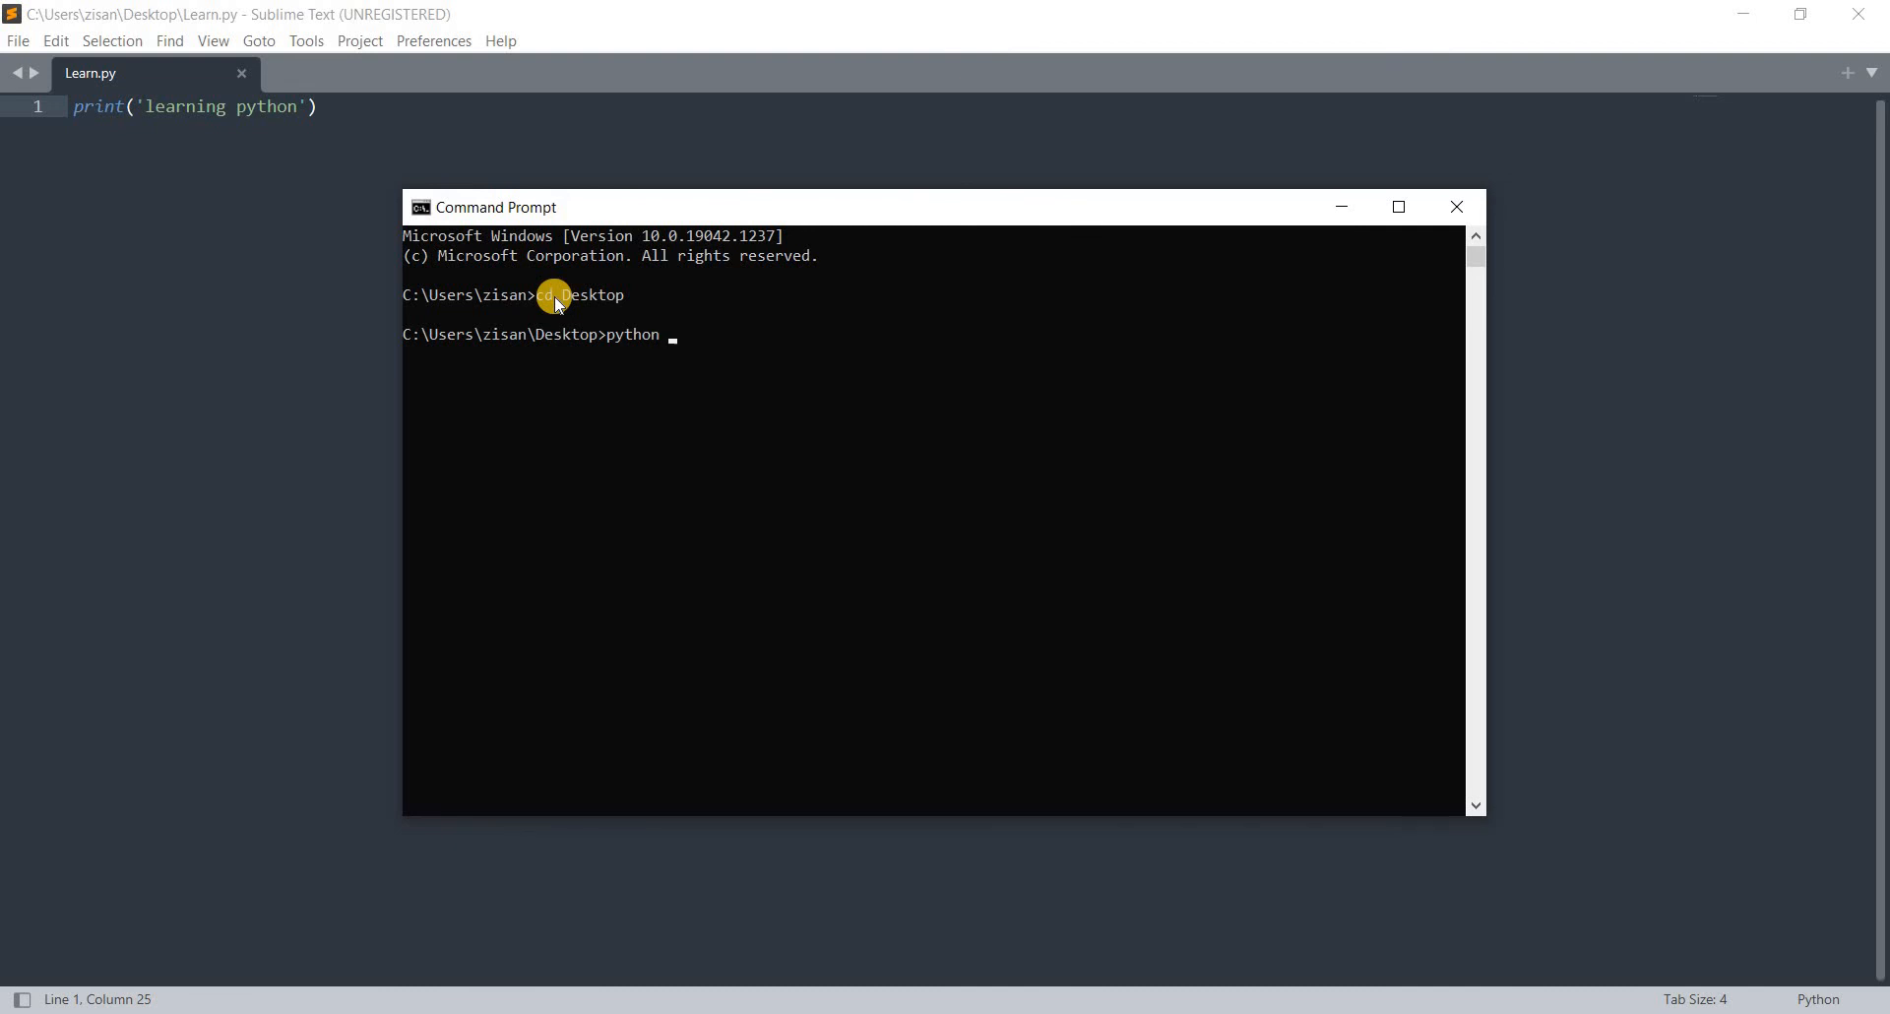
pyautogui.write('Learn.py')
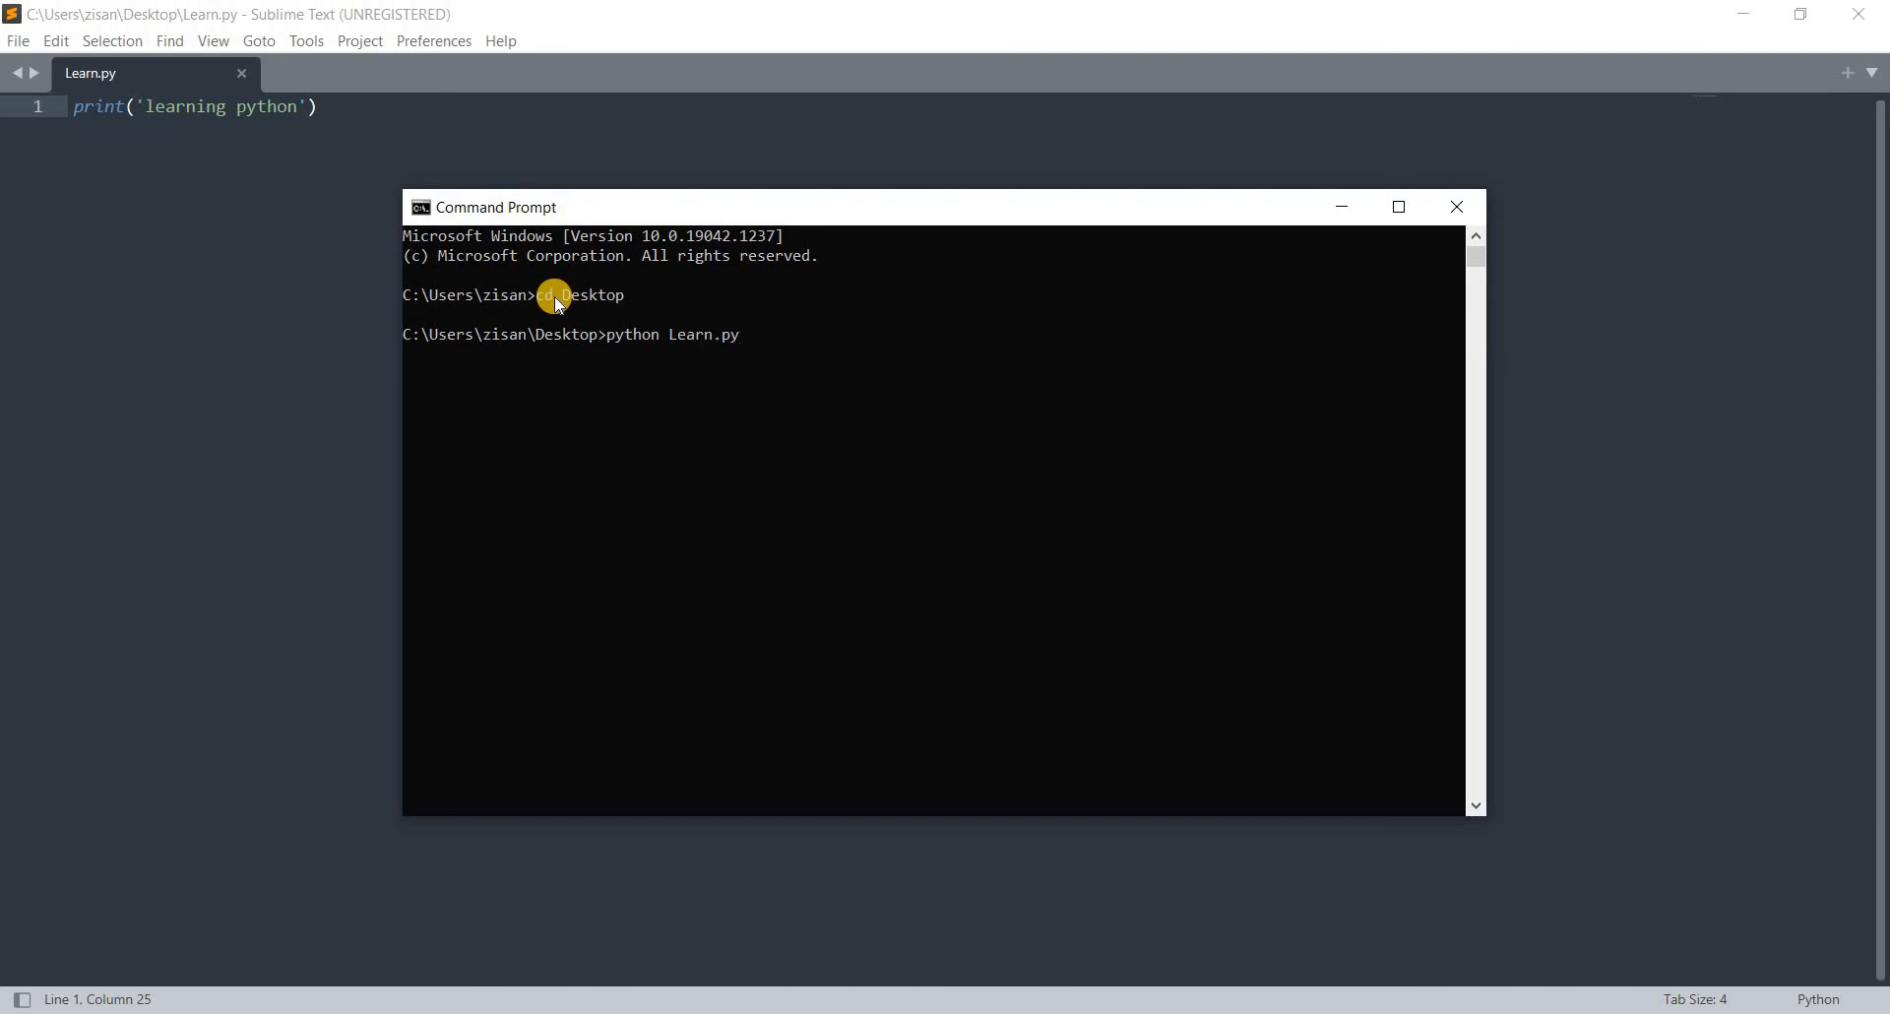
pyautogui.press('enter')
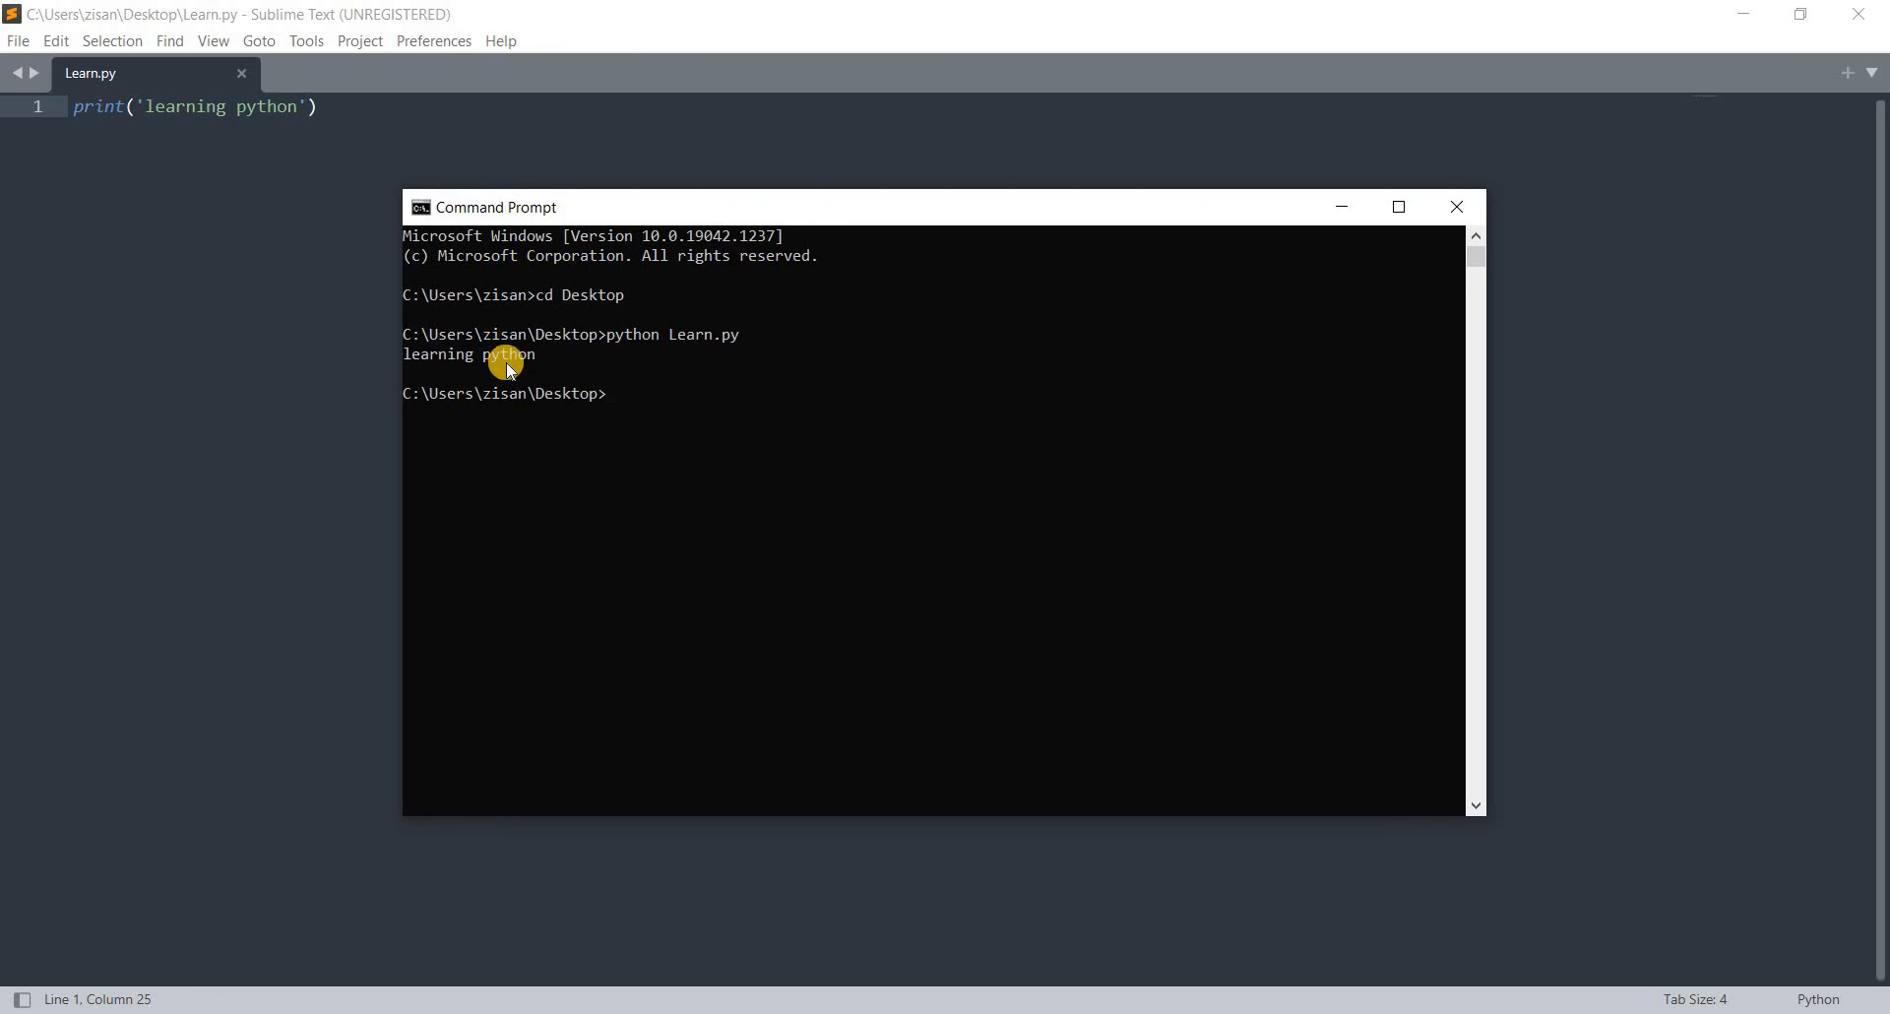
pyautogui.moveTo(1432, 112)
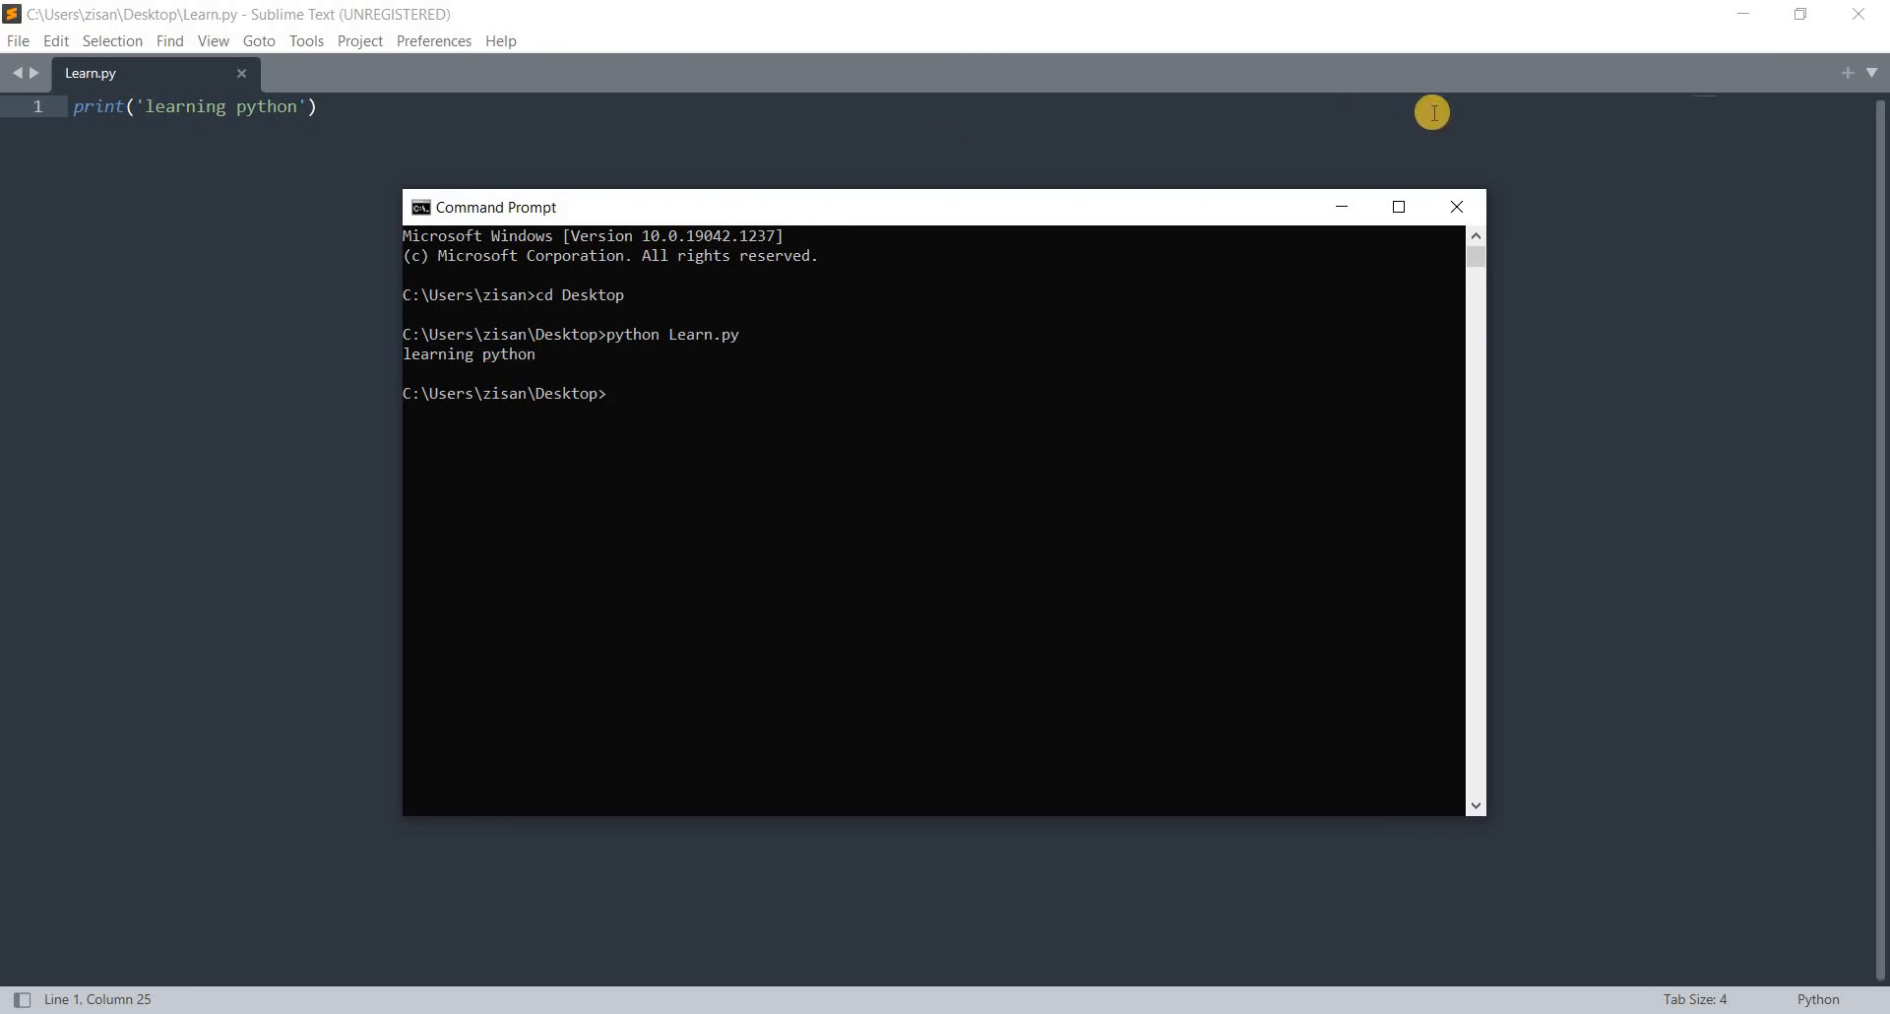